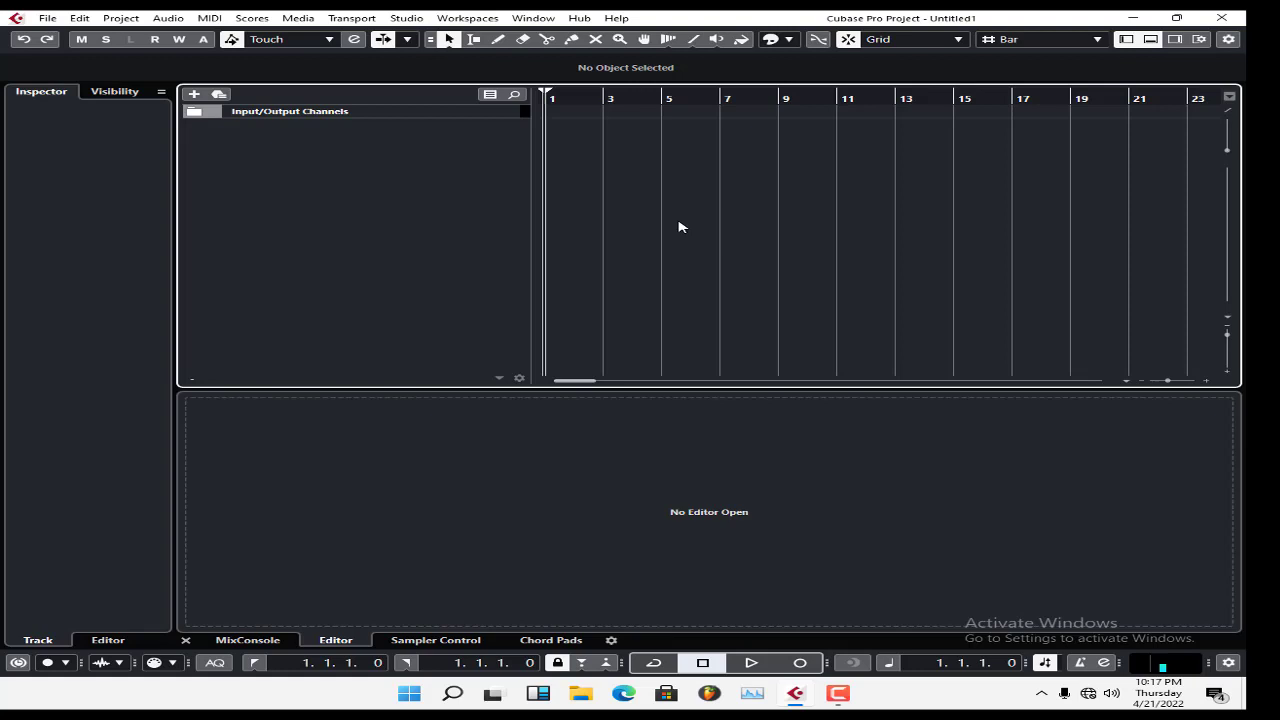
mouse_move(622, 390)
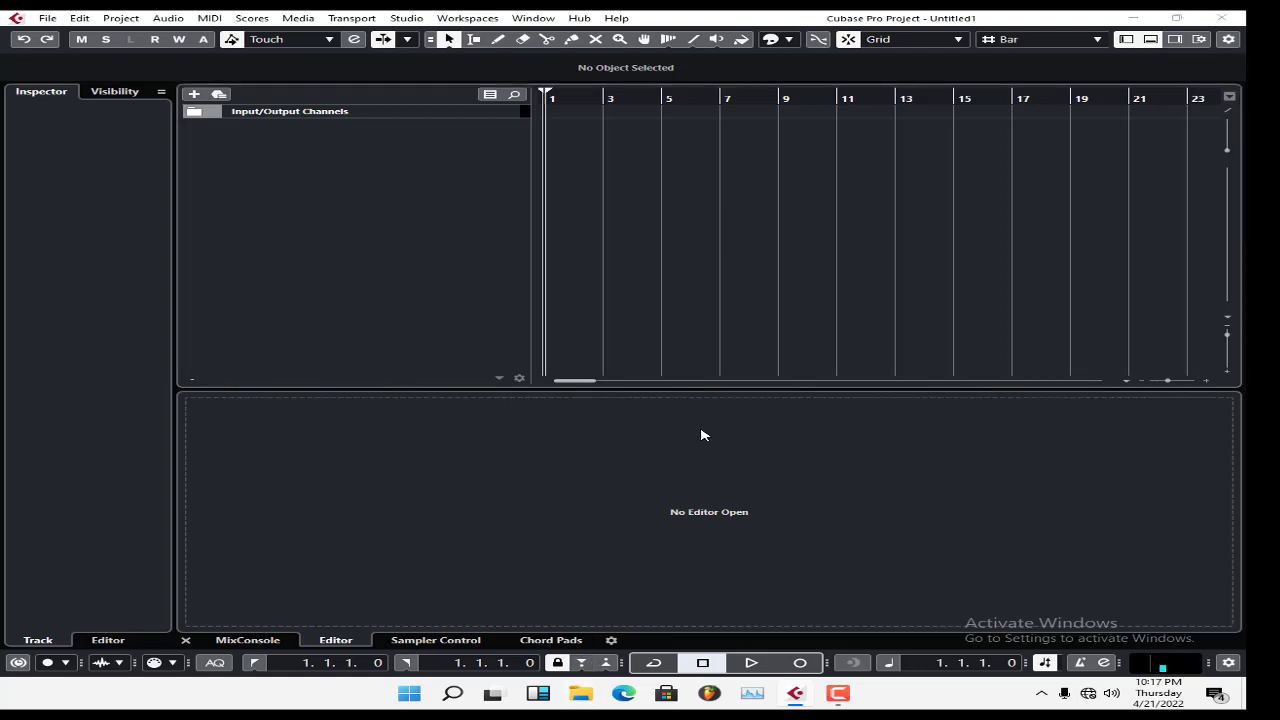
Bring up a File Explorer window over the empty Cubase project
click(580, 692)
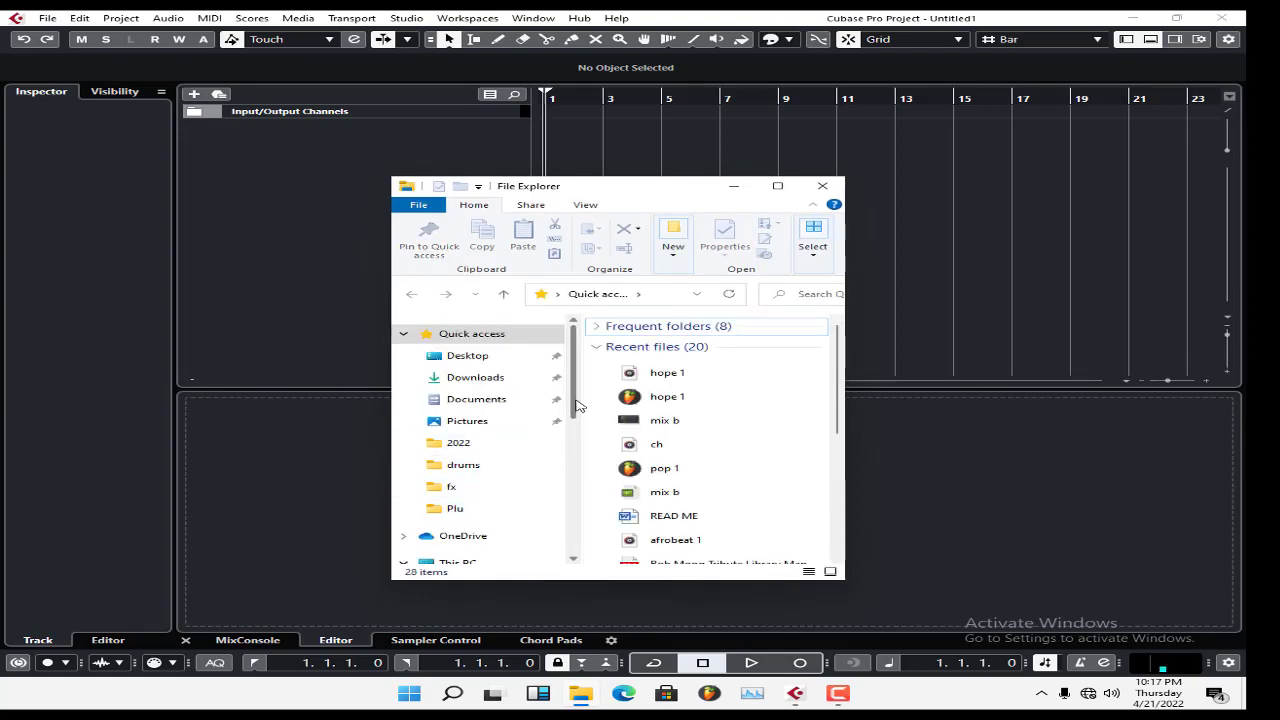
Browse This PC > Local Disk (C:) > Program Files and locate the iZotope folder
click(456, 488)
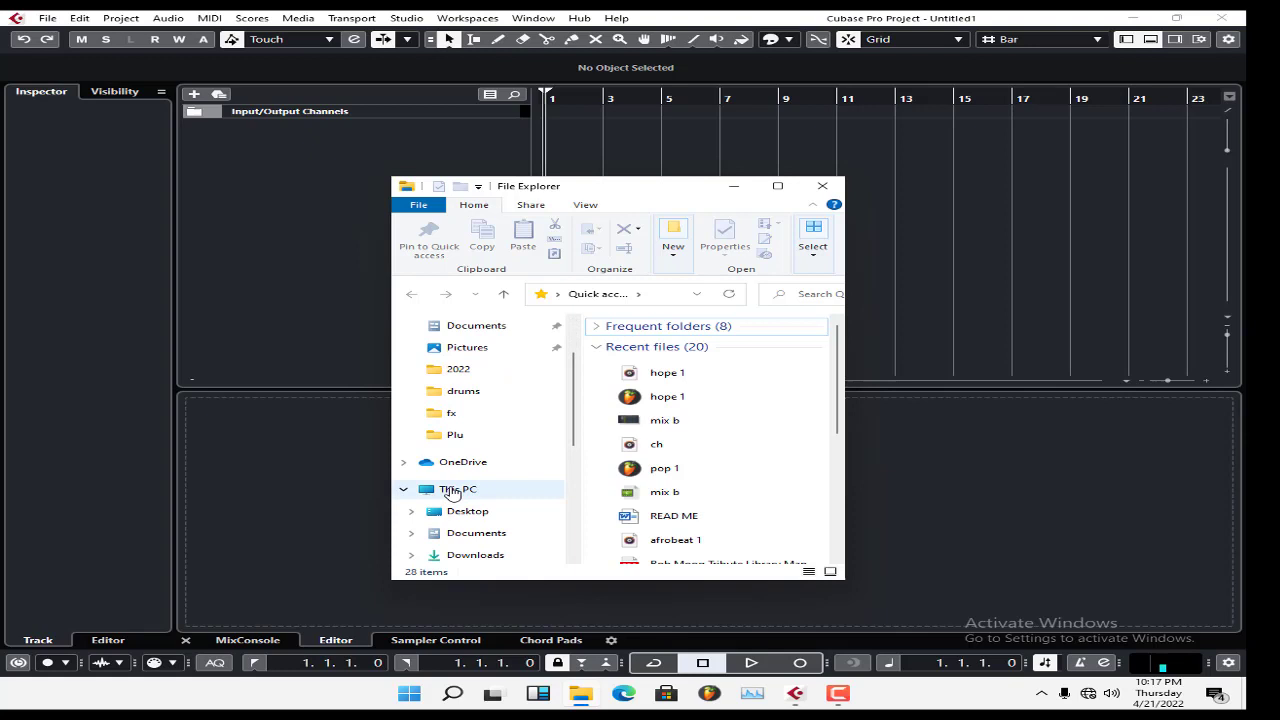
click(456, 488)
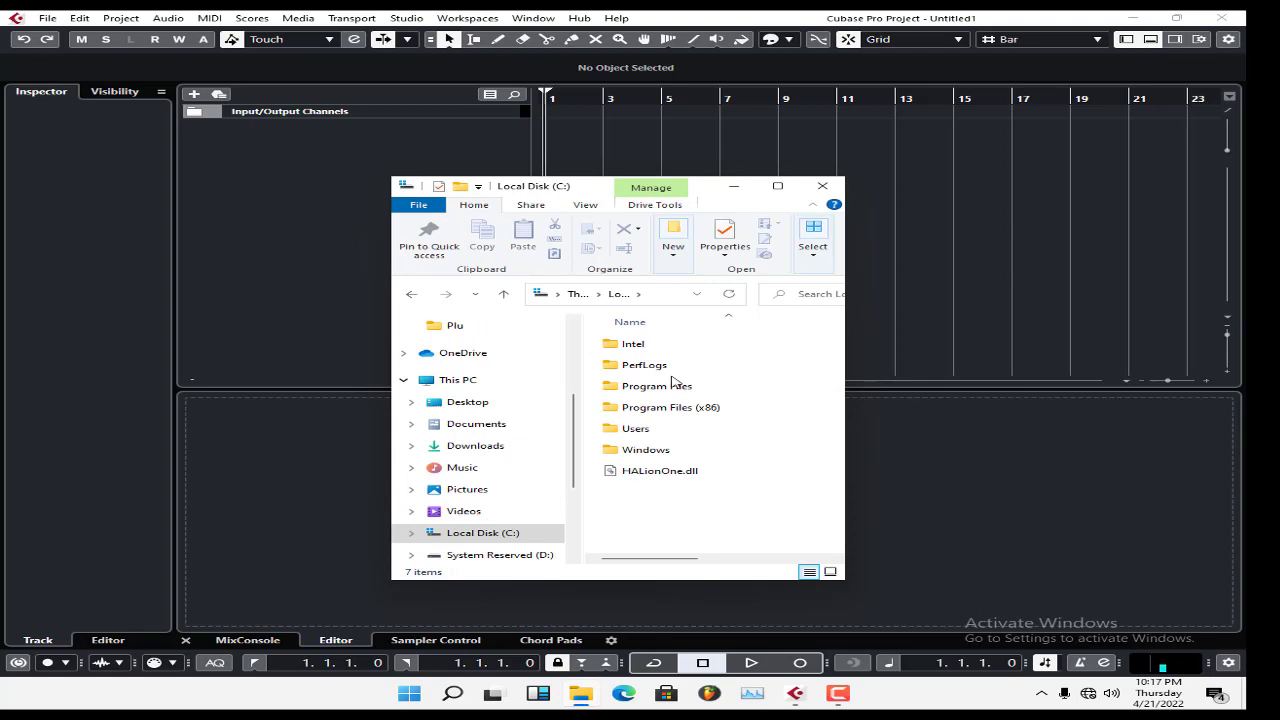
double_click(656, 384)
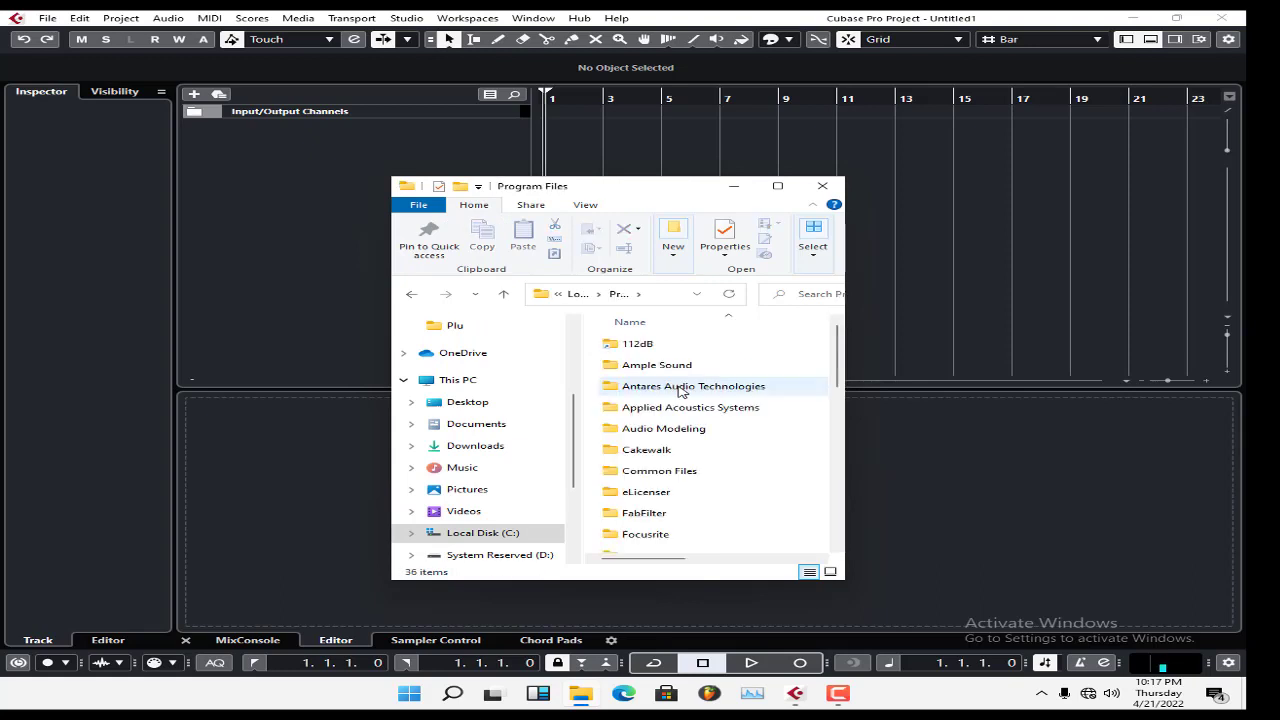
scroll(down, 3)
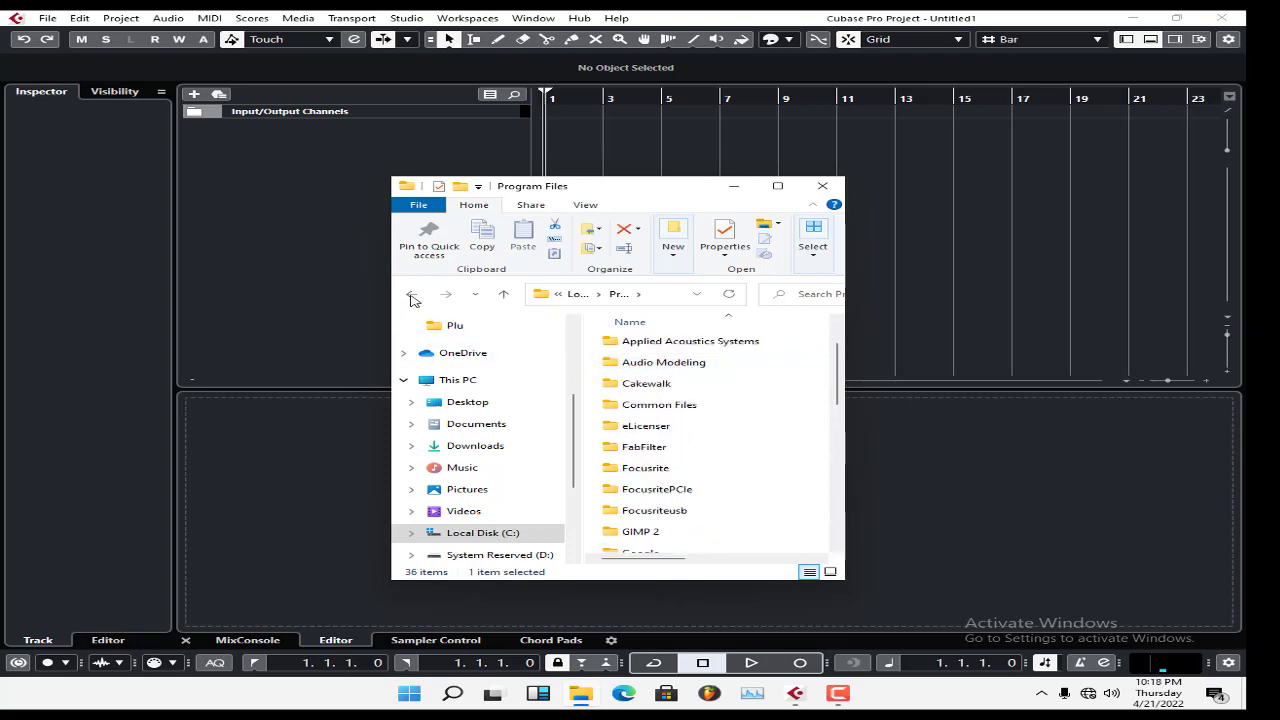
scroll(up, 3)
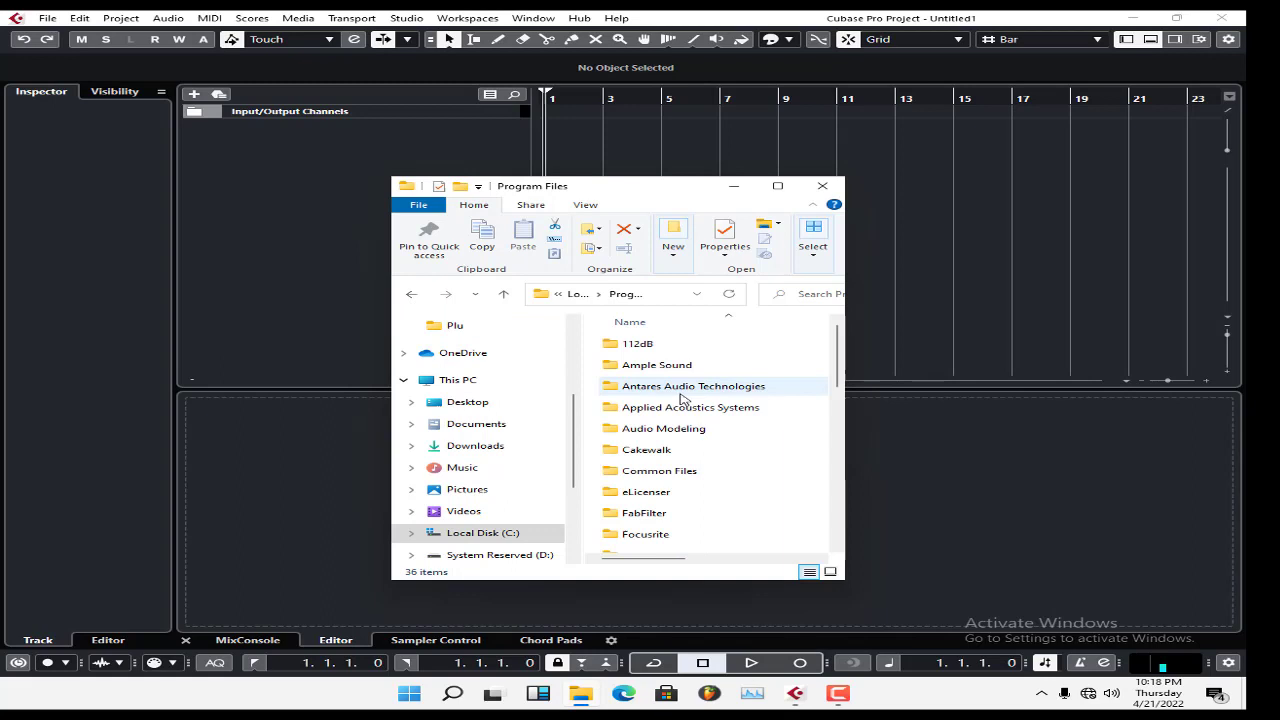
scroll(down, 3)
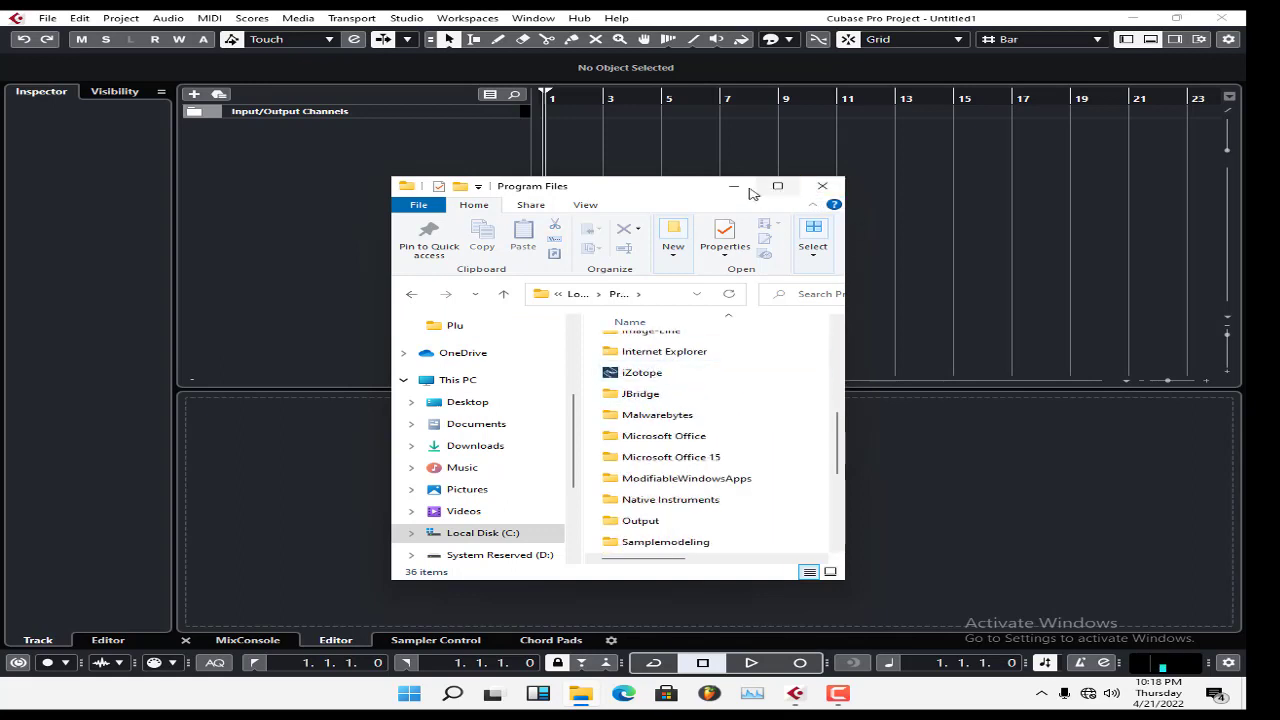
mouse_move(734, 186)
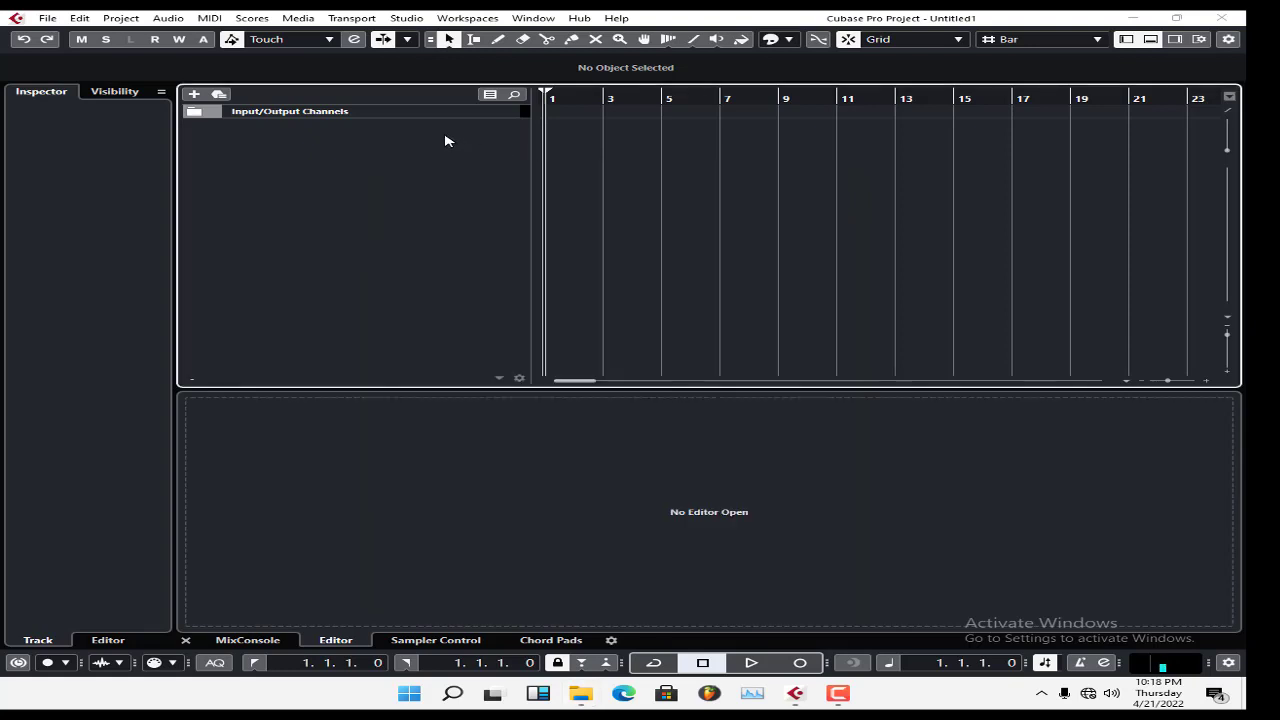
Back in Cubase, bring up the VST Plug-in Manager from the Studio menu
click(406, 18)
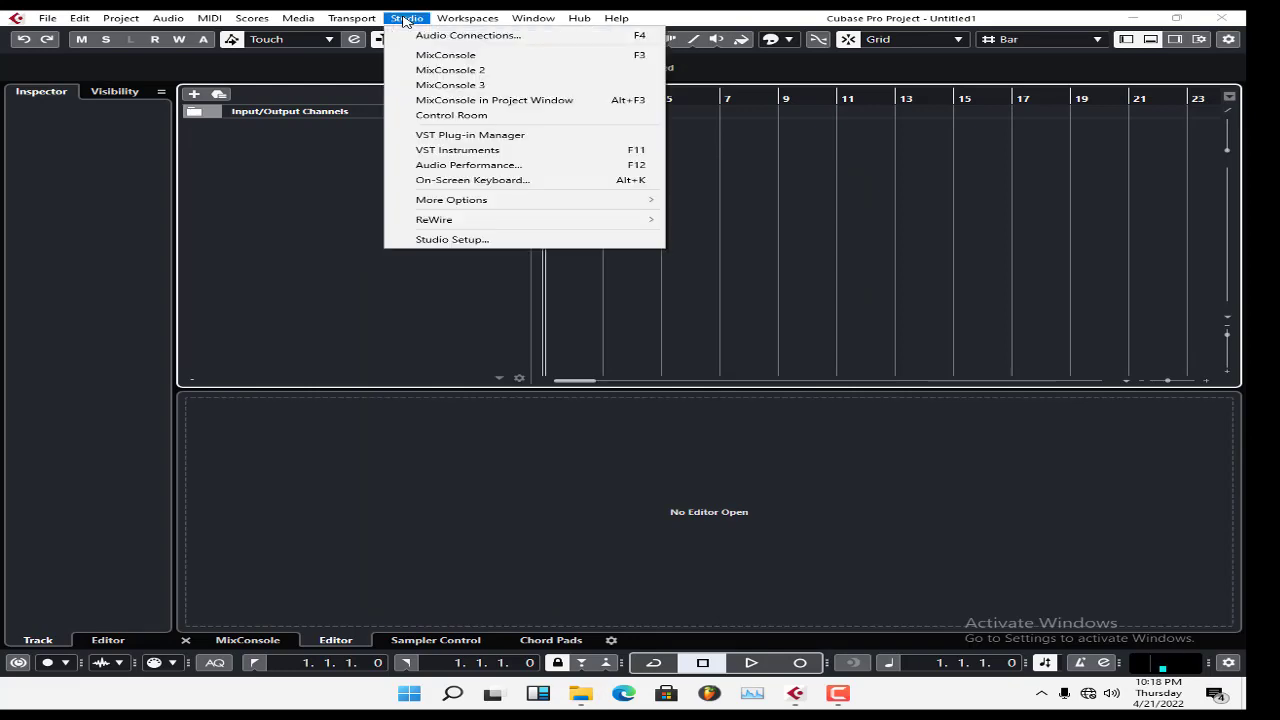
mouse_move(470, 136)
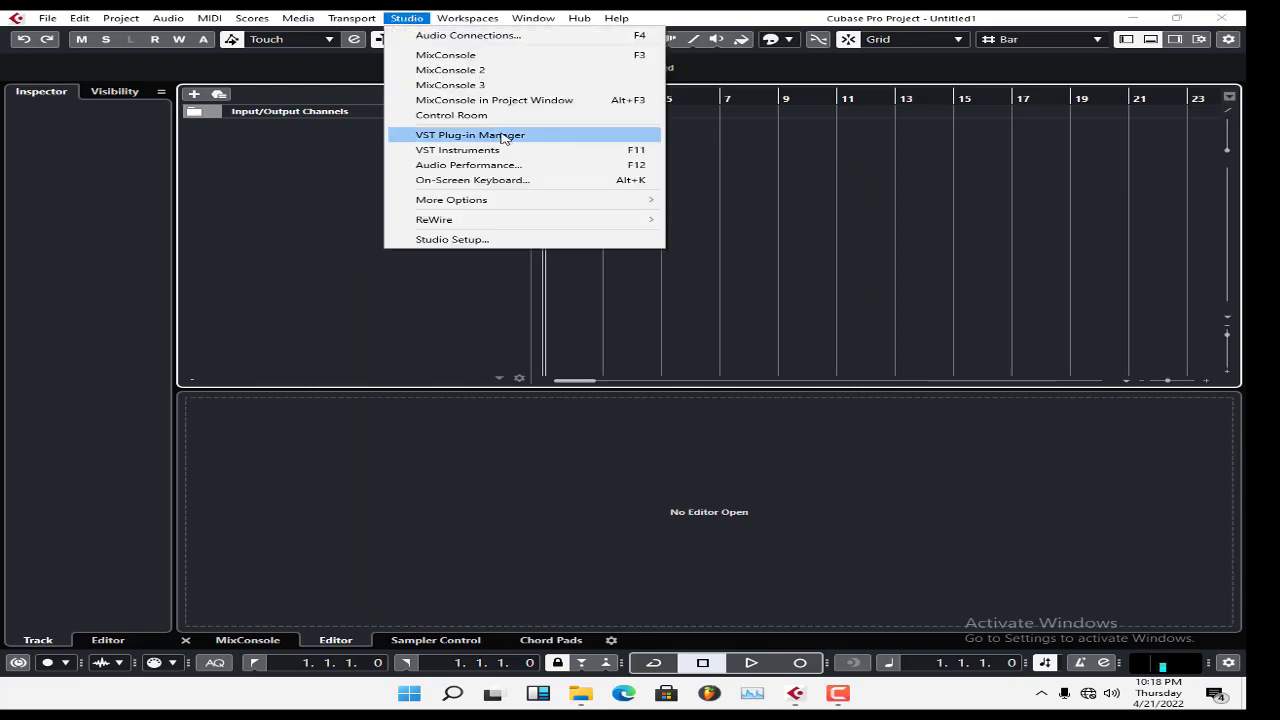
click(470, 134)
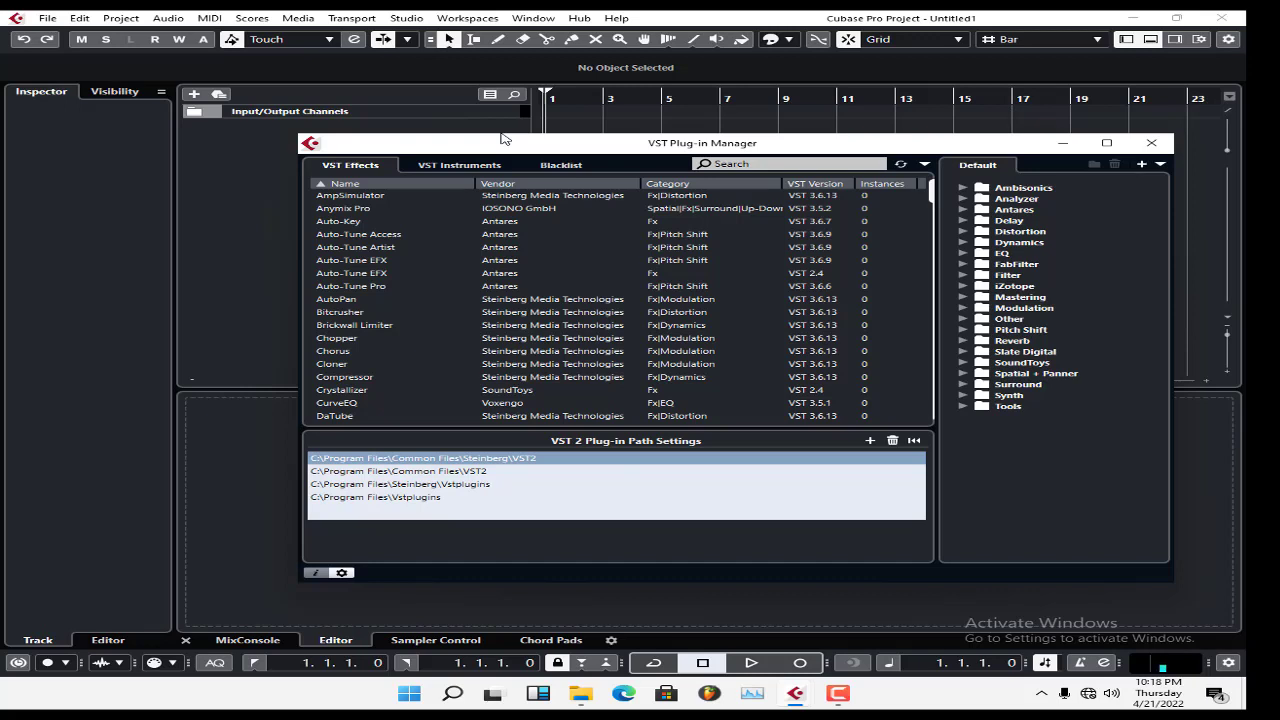
mouse_move(1052, 212)
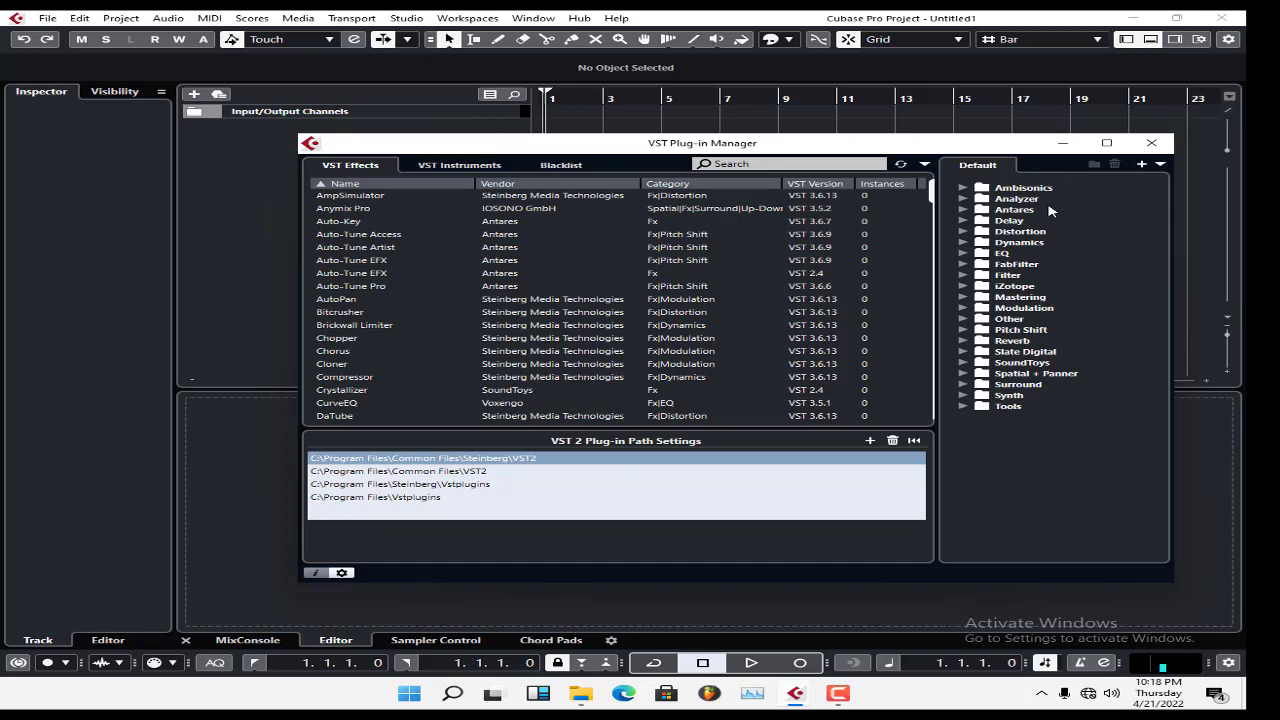
mouse_move(1042, 312)
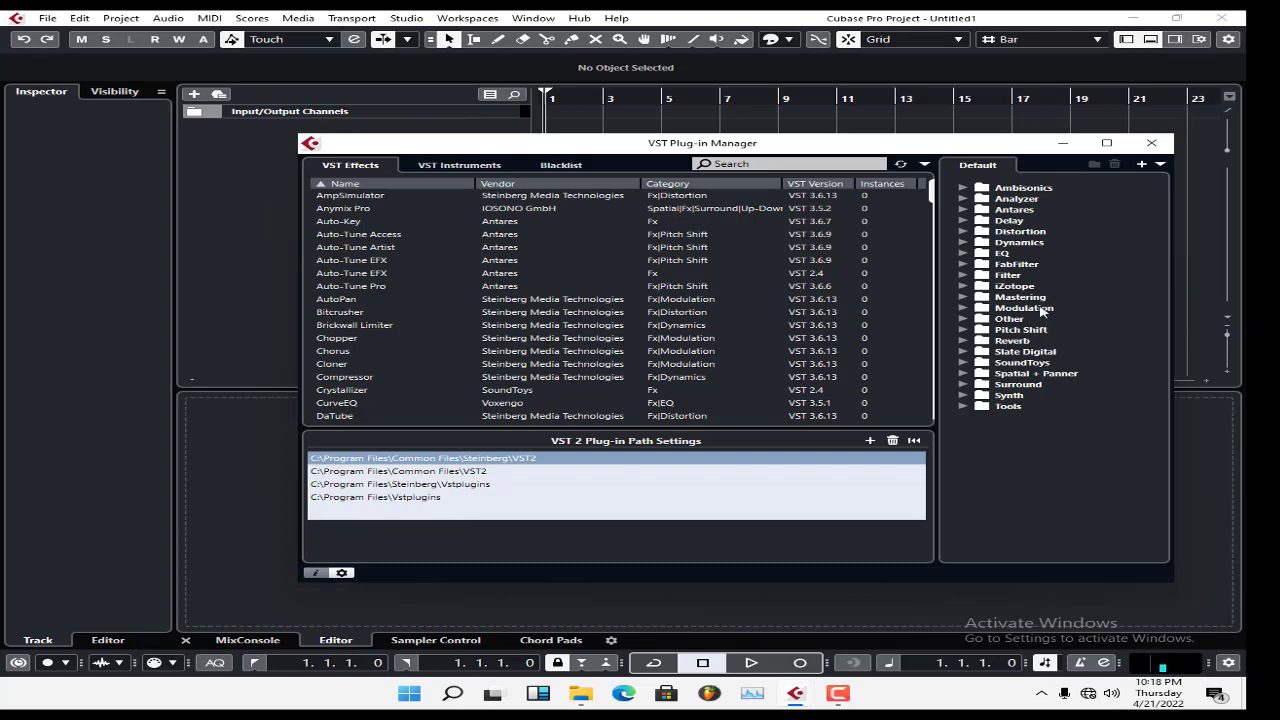
mouse_move(792, 318)
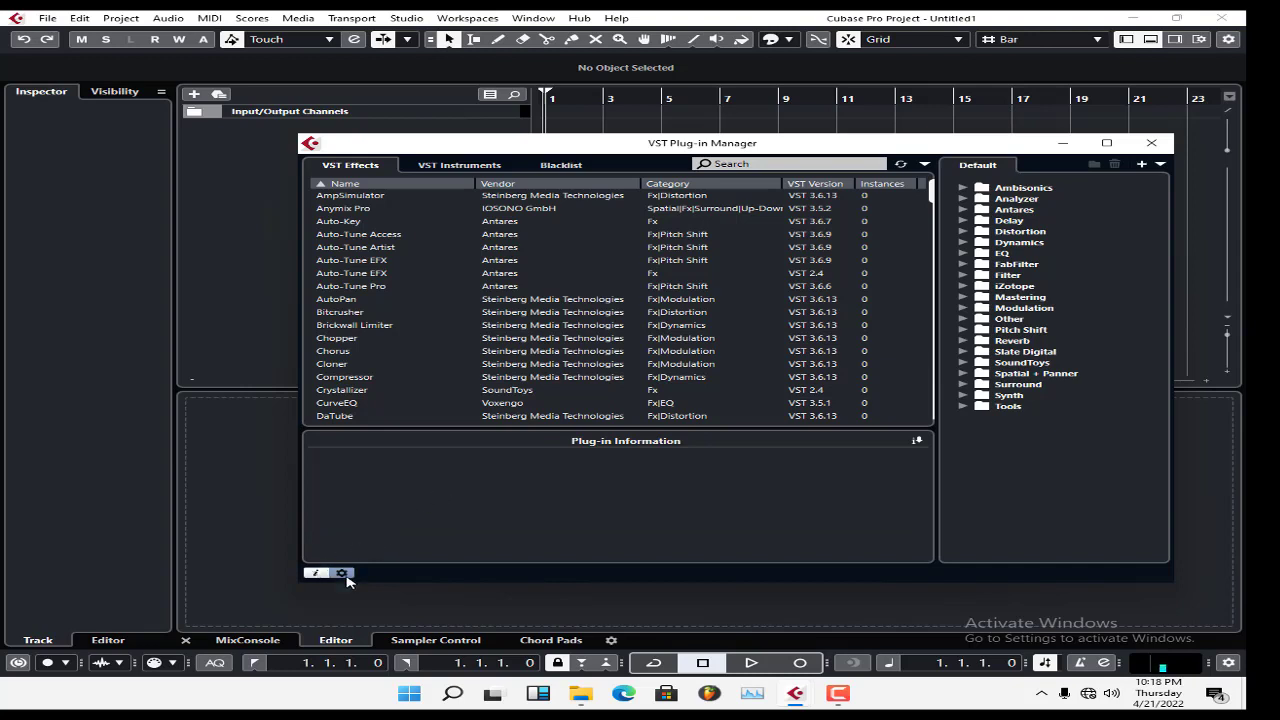
click(342, 572)
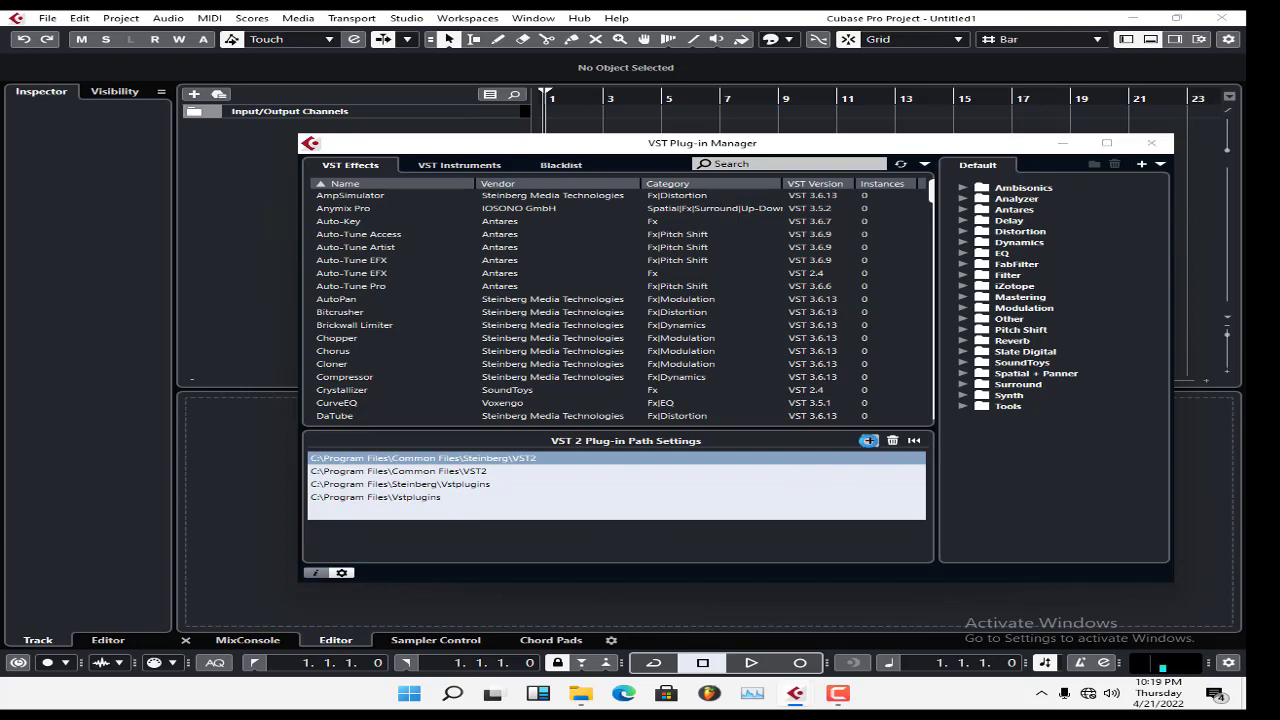
click(868, 440)
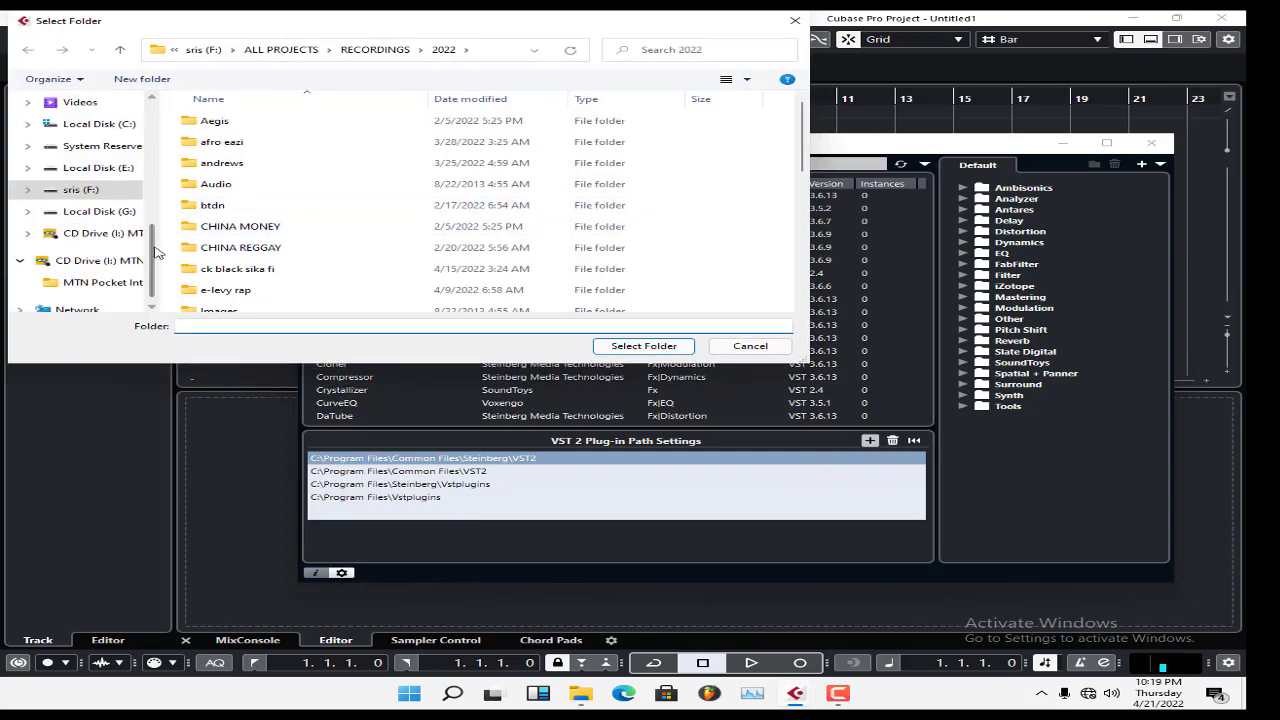
scroll(up, 3)
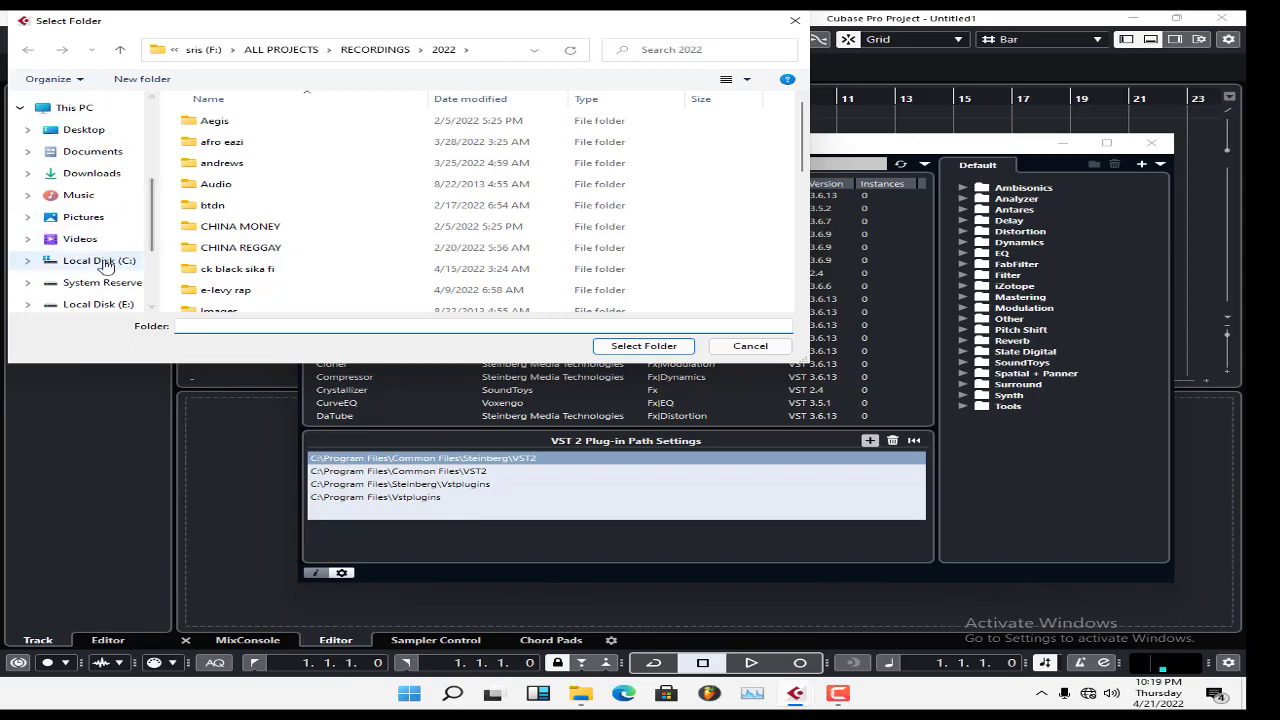
click(100, 260)
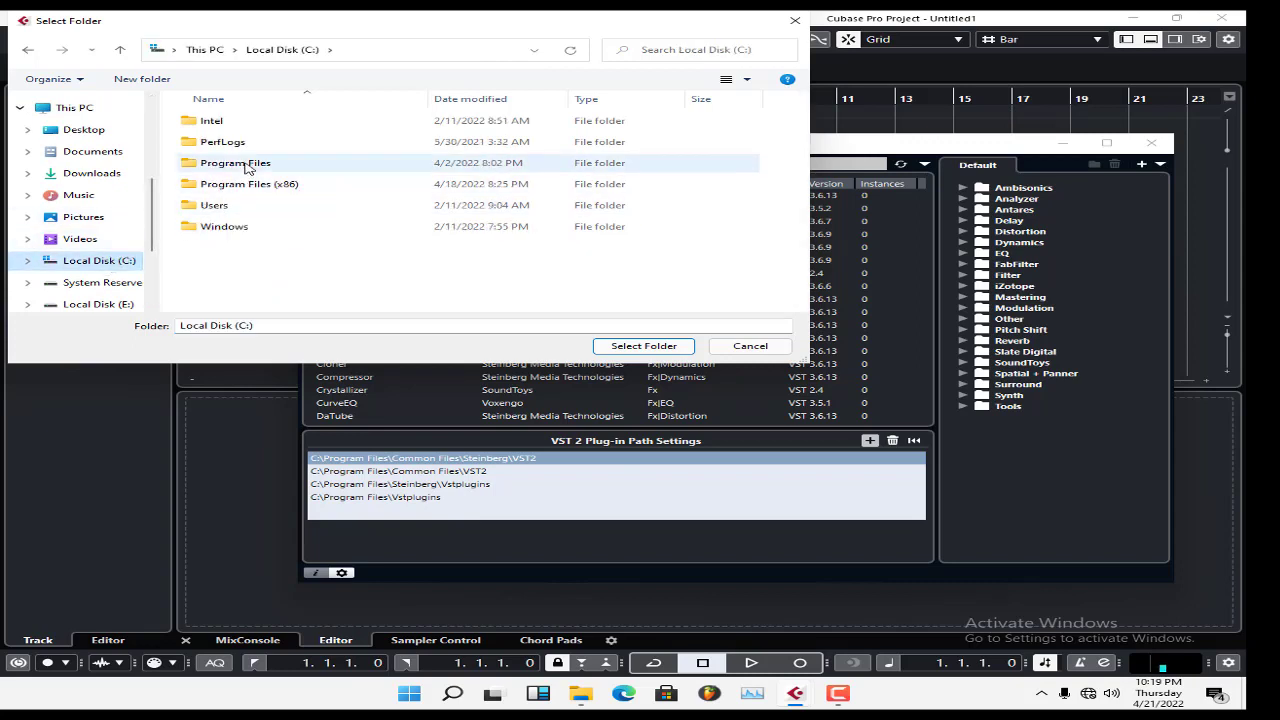
double_click(236, 162)
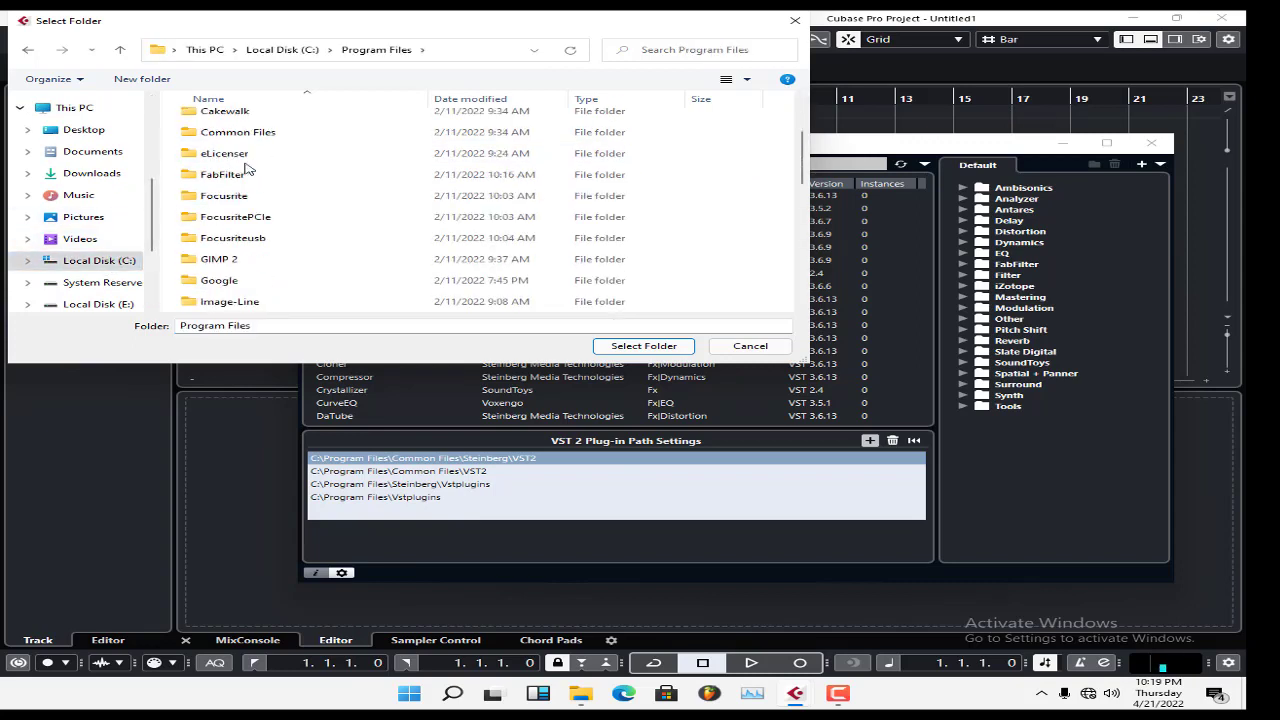
click(220, 216)
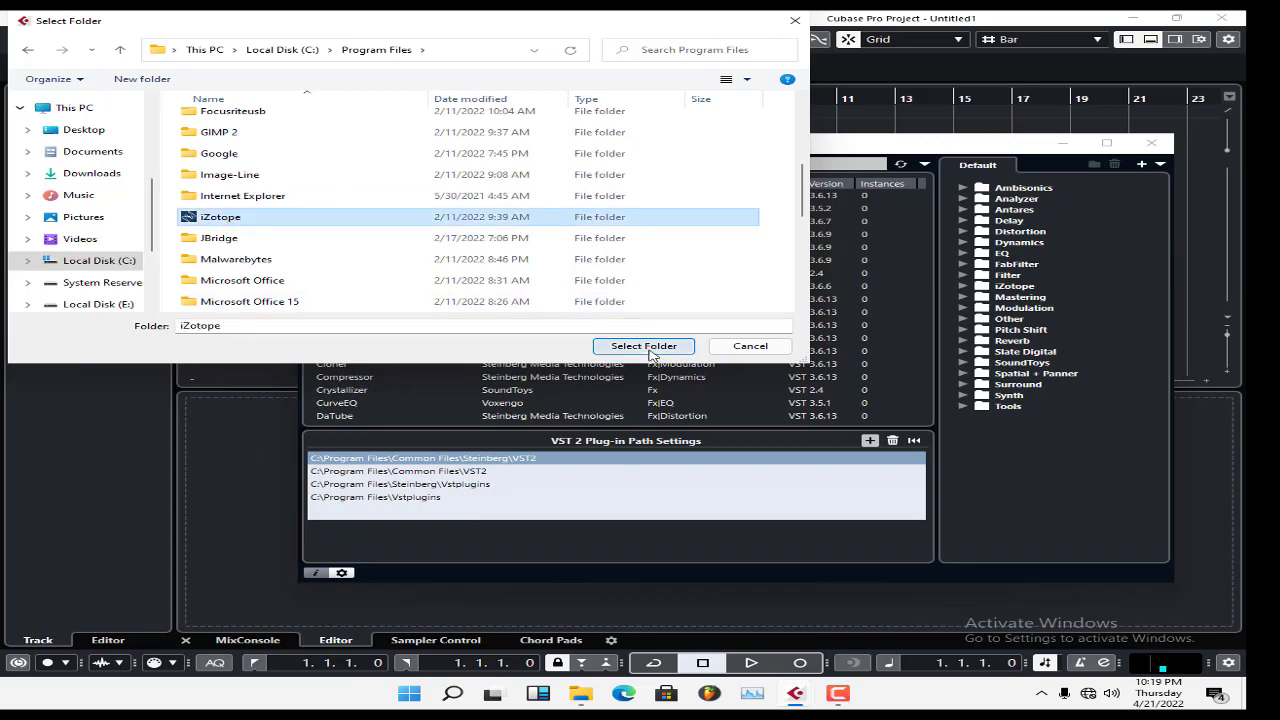
mouse_move(764, 162)
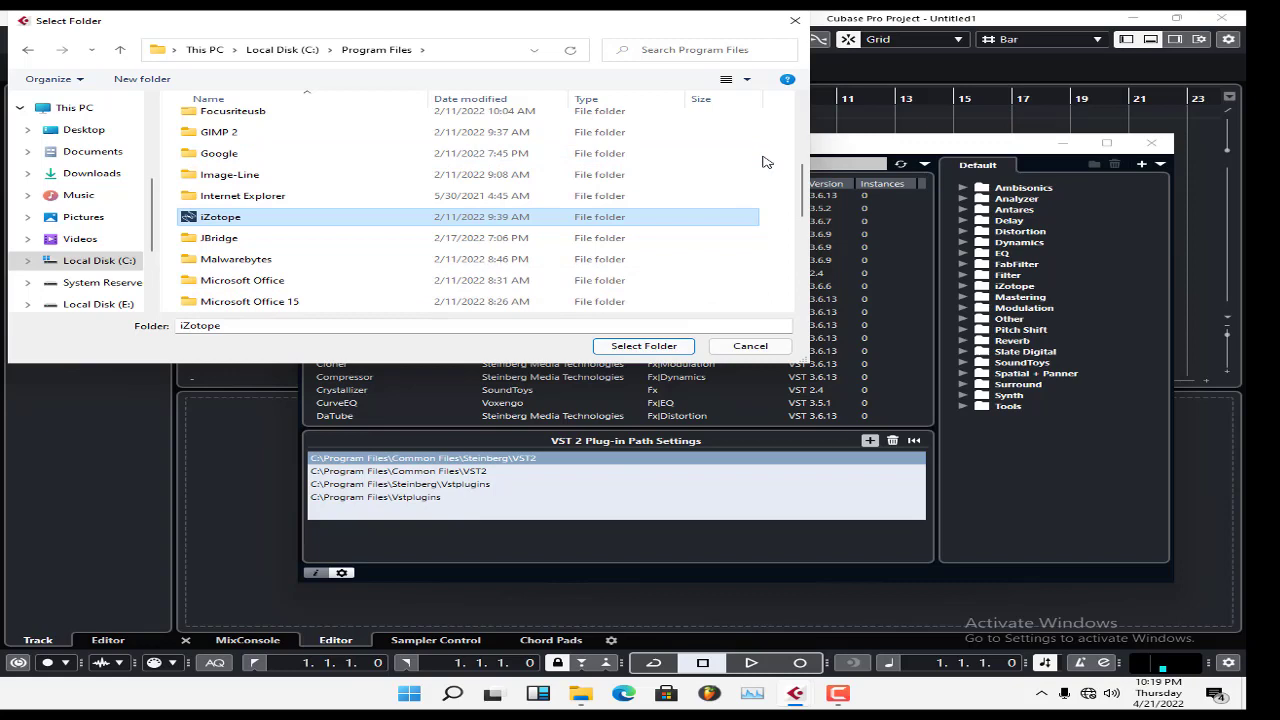
mouse_move(788, 76)
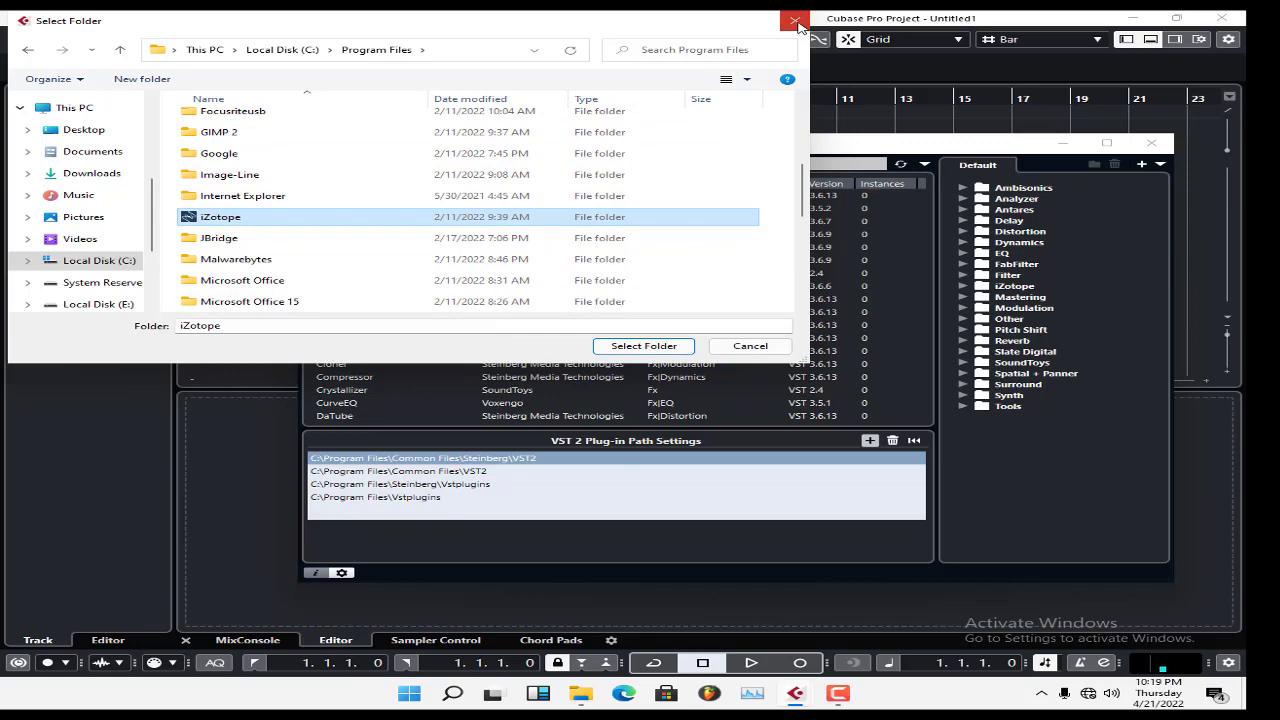
click(796, 20)
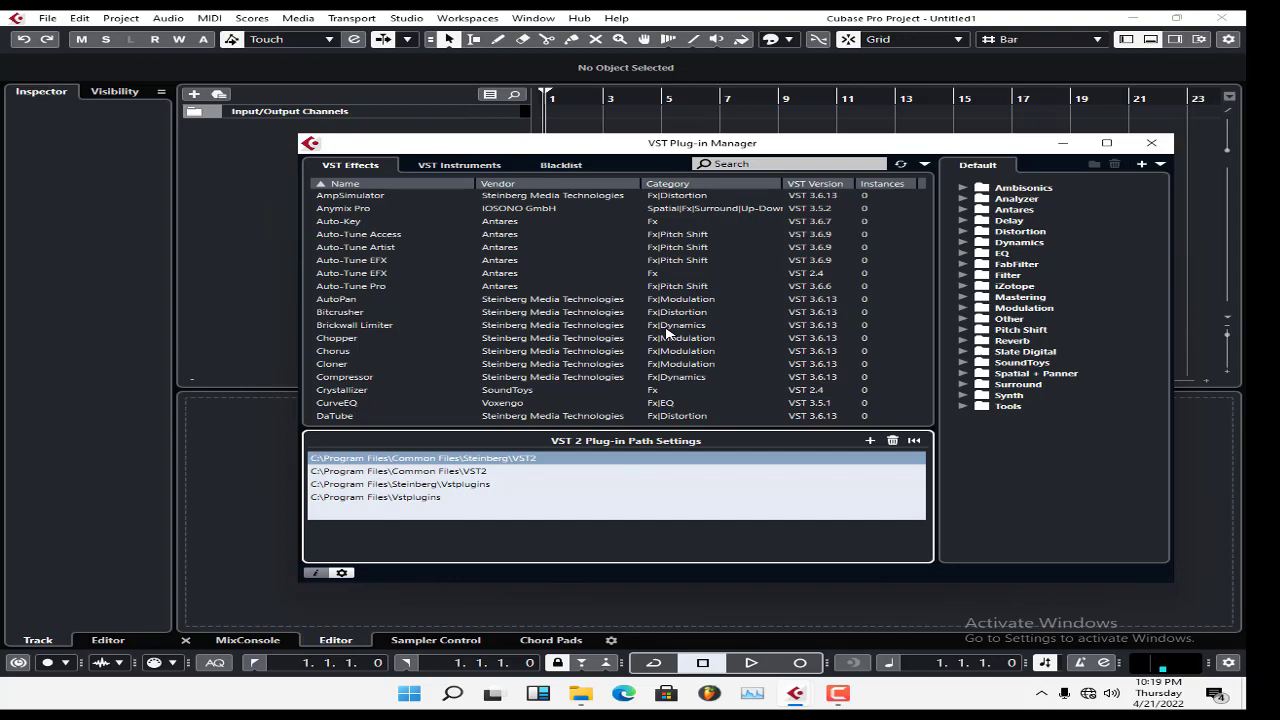
mouse_move(604, 496)
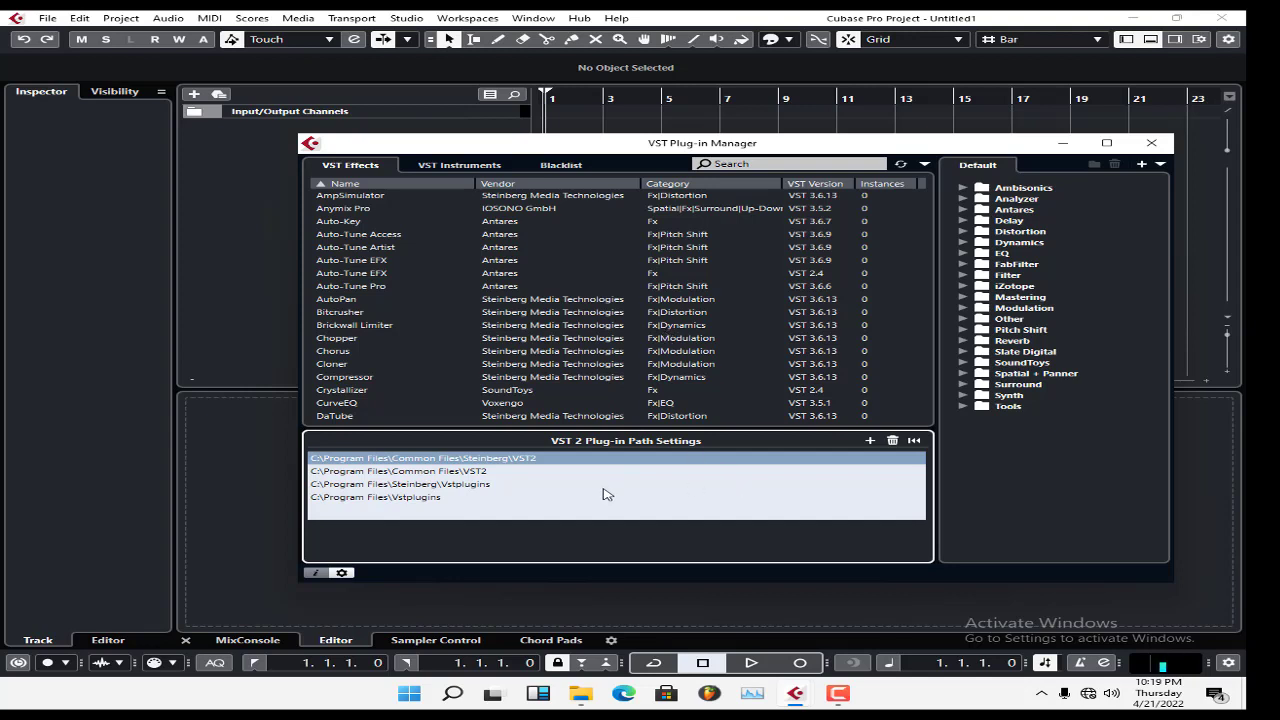
mouse_move(760, 480)
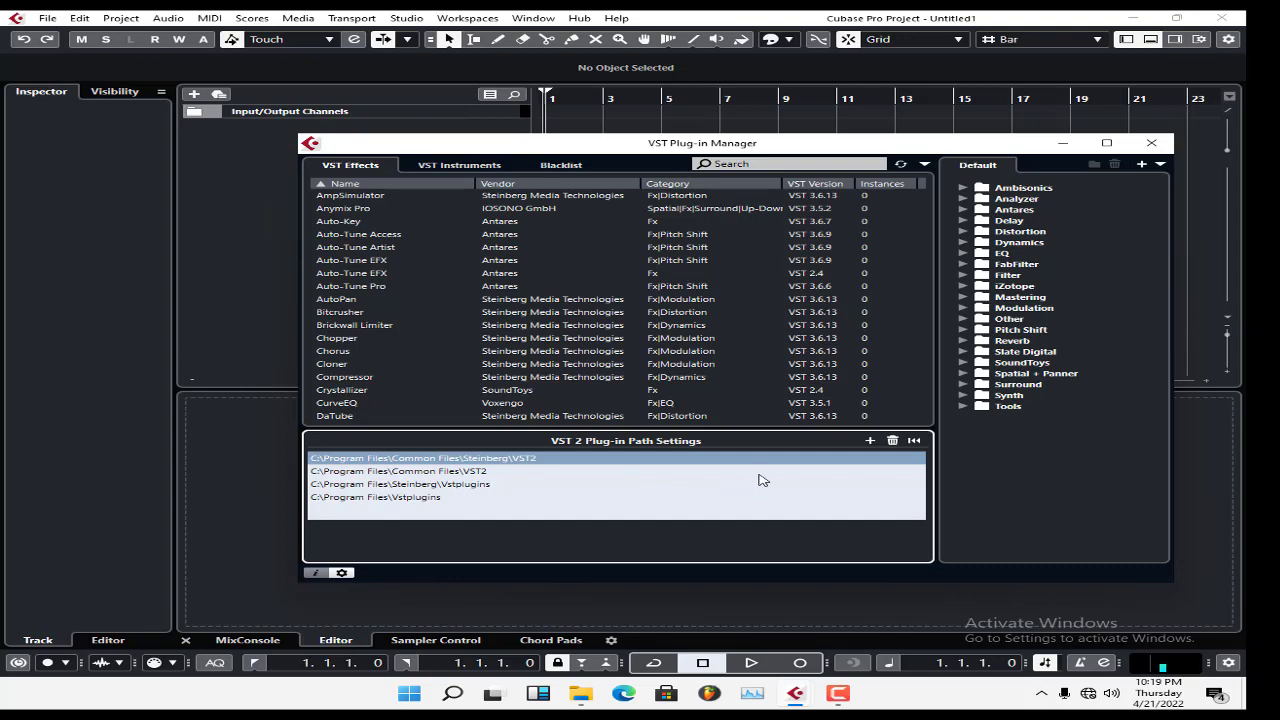
Close the VST Plug-in Manager, minimize the project, glance at the File menu and return to the project window
click(1150, 144)
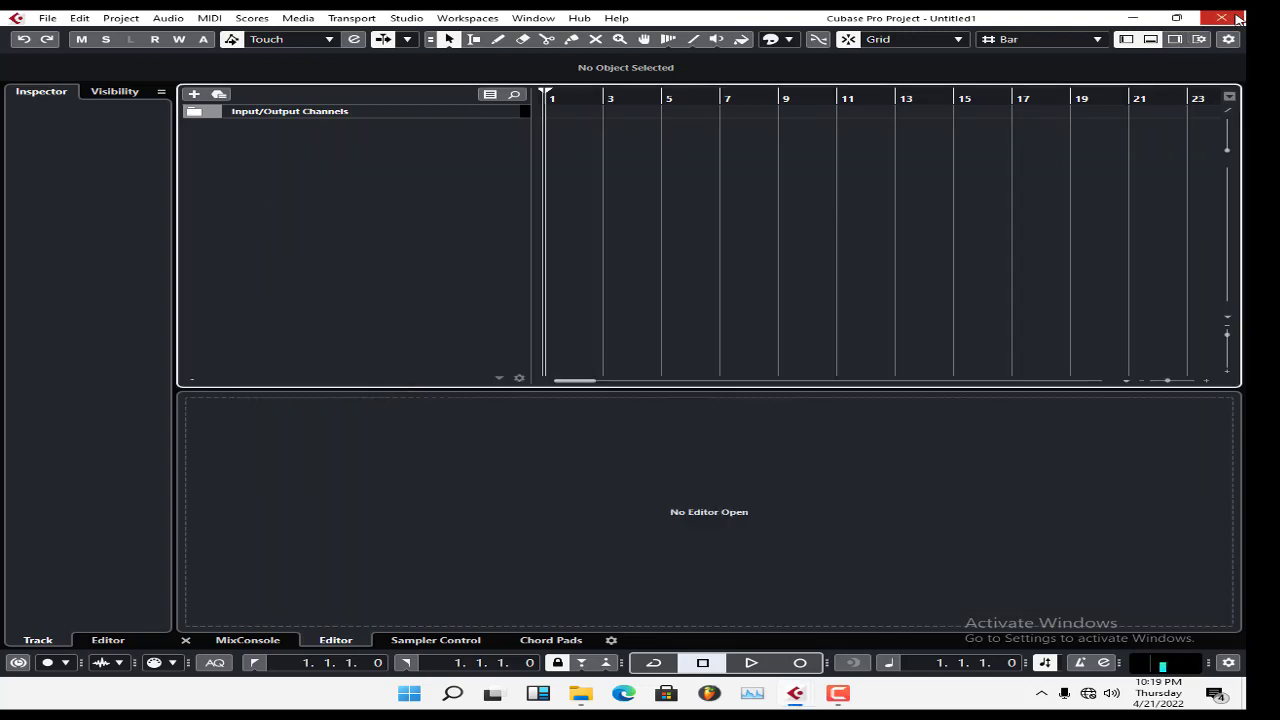
mouse_move(1222, 18)
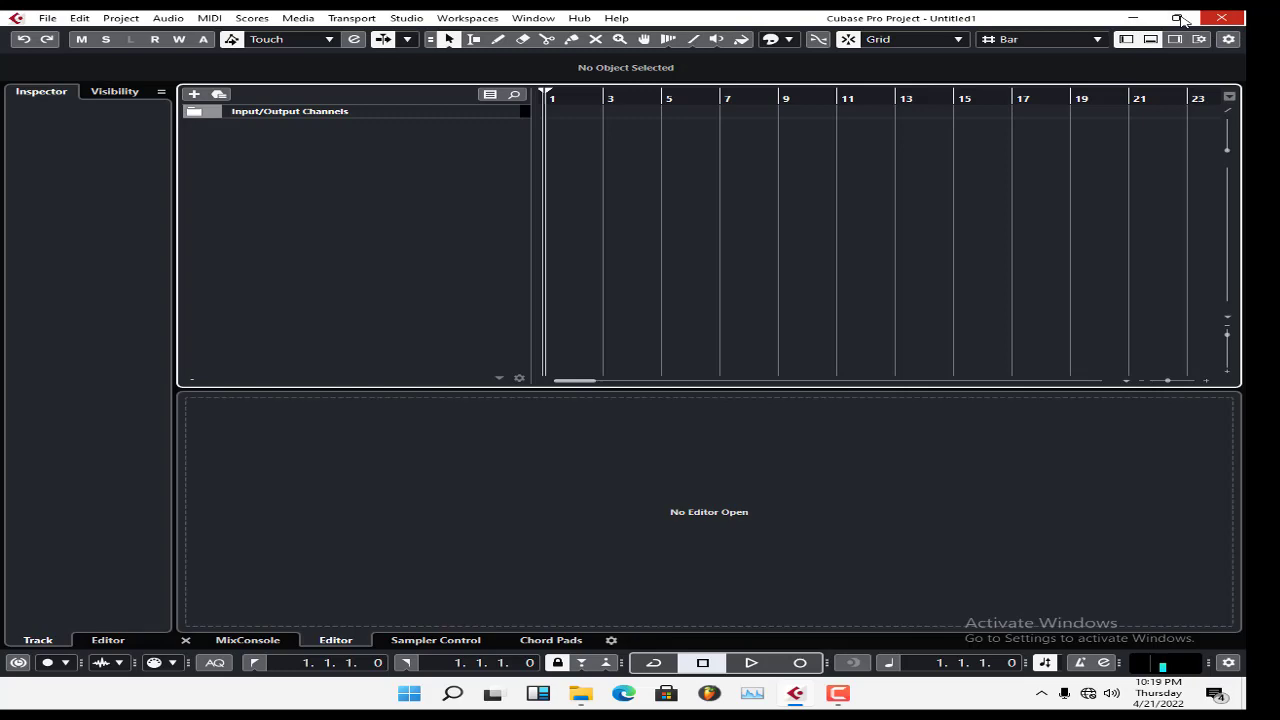
click(1132, 18)
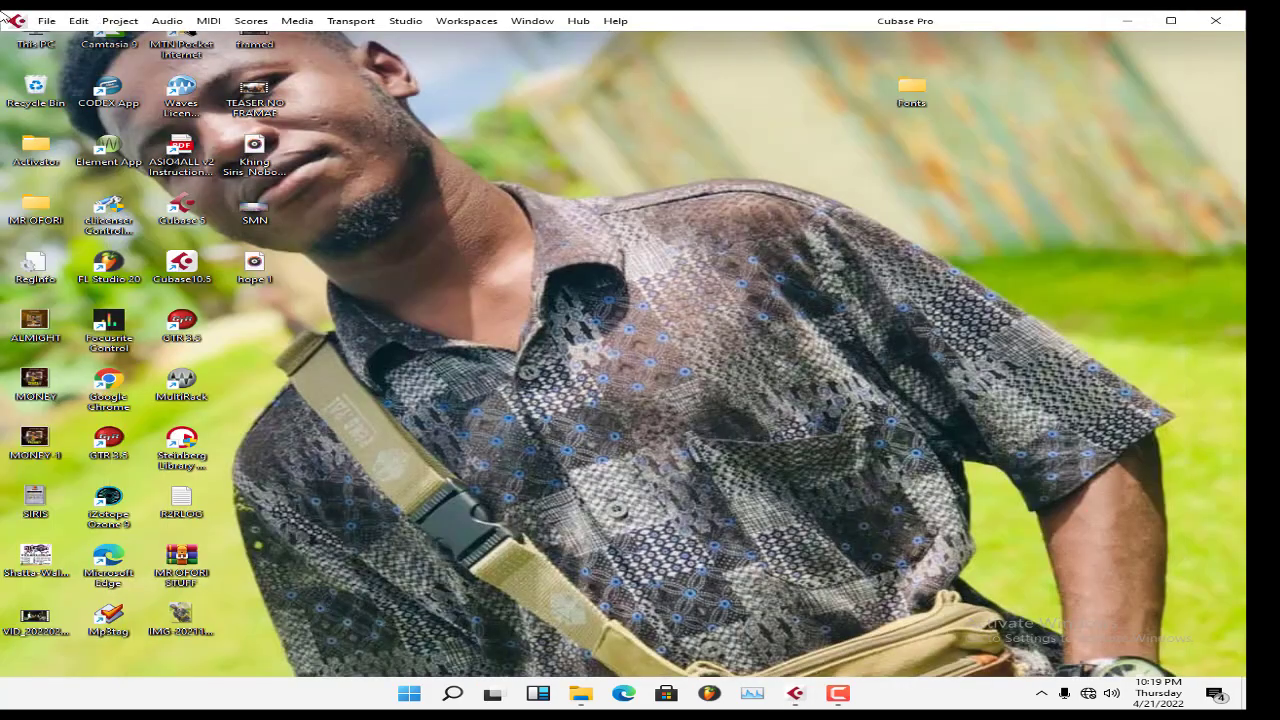
click(46, 20)
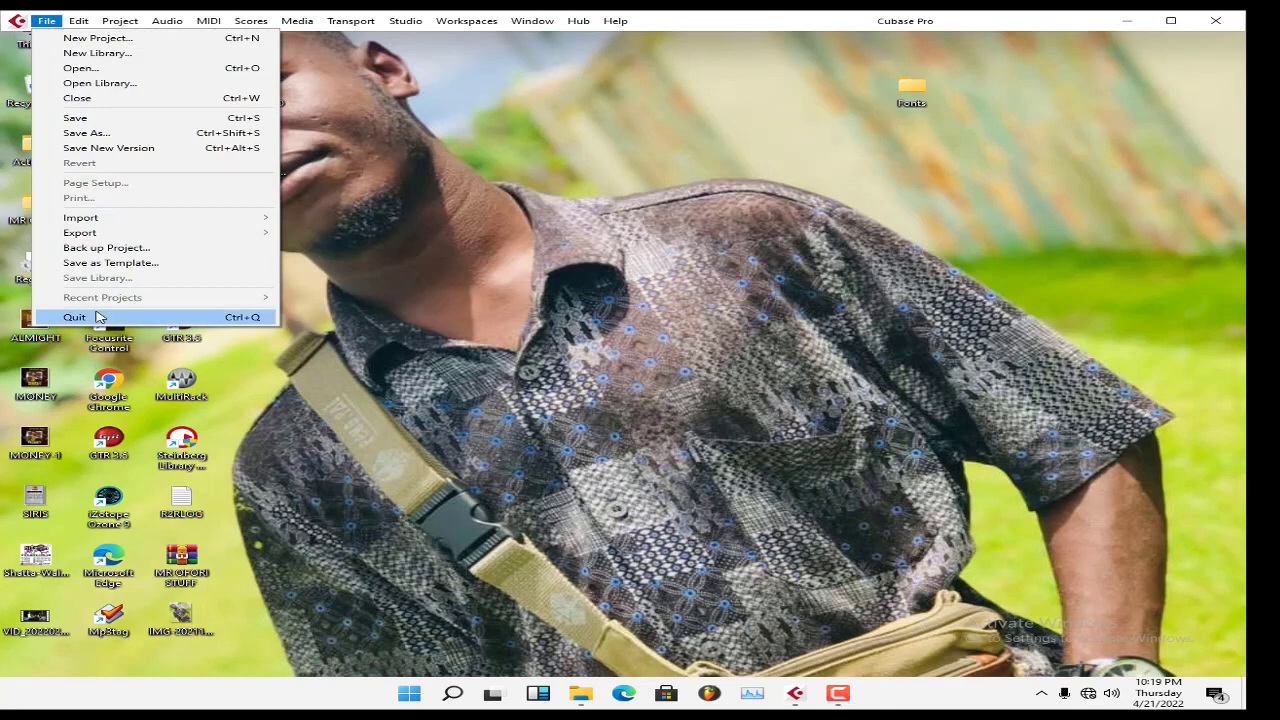
click(532, 20)
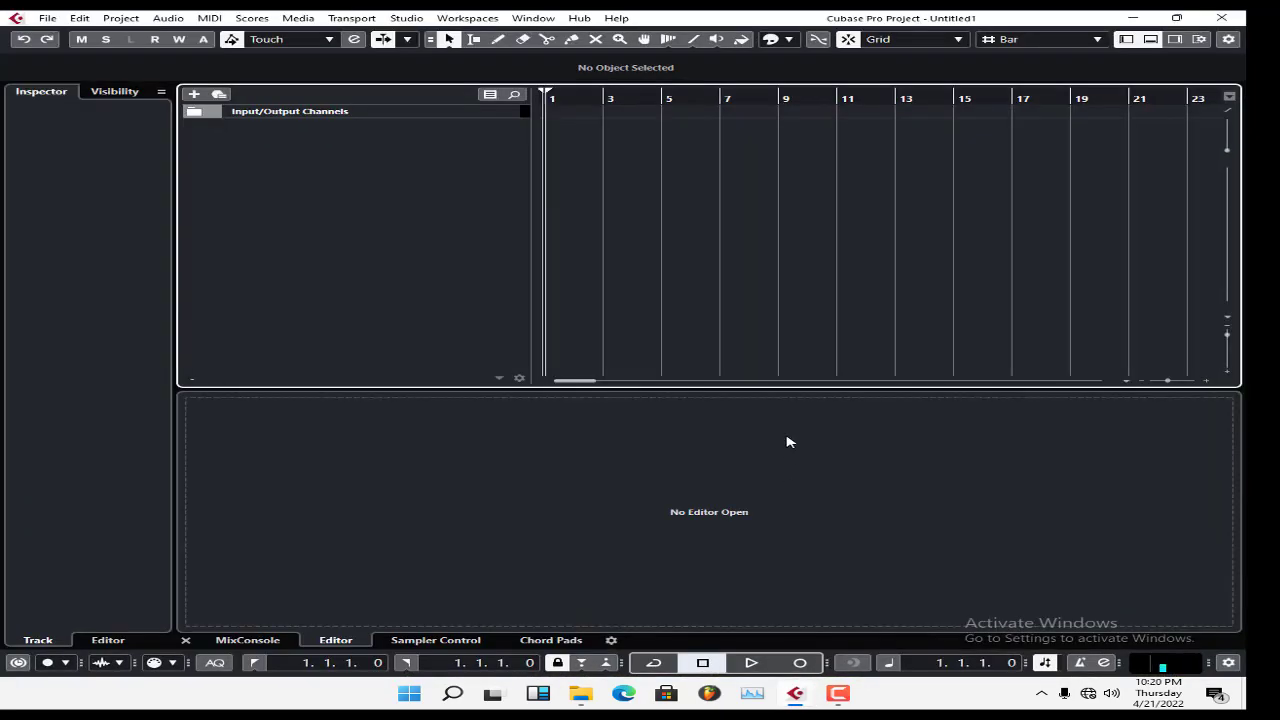
mouse_move(700, 258)
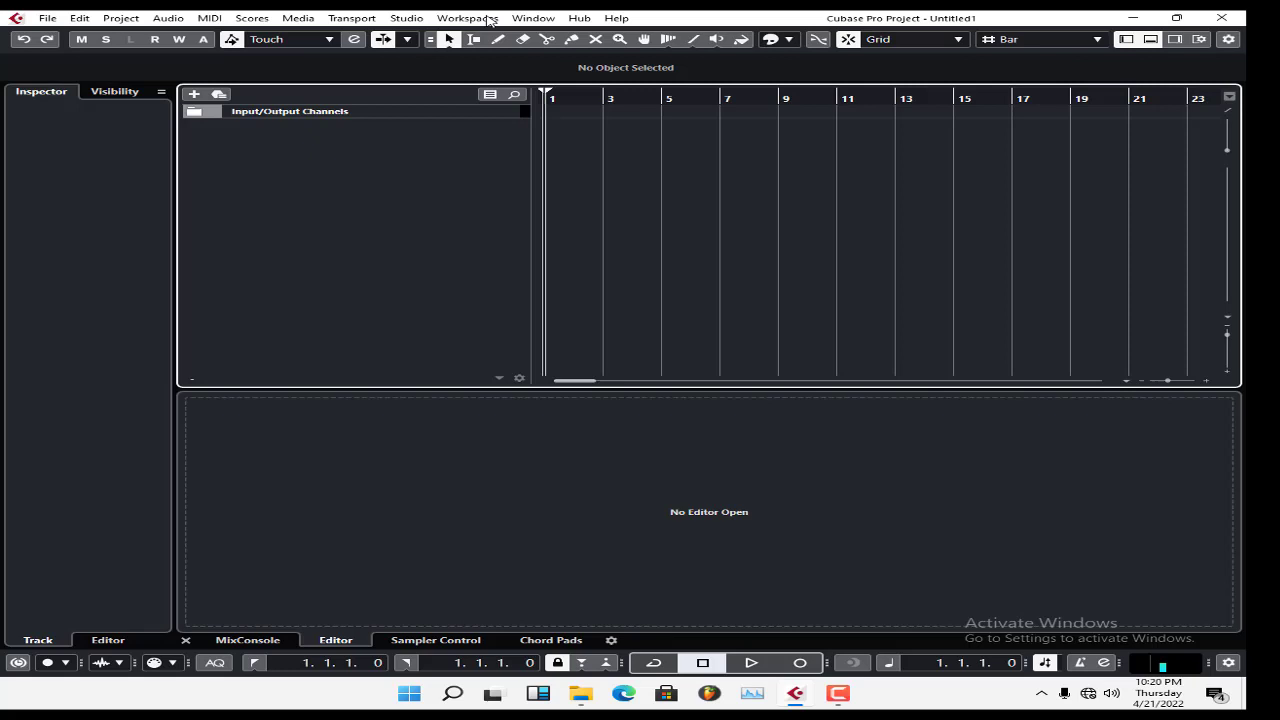
mouse_move(340, 18)
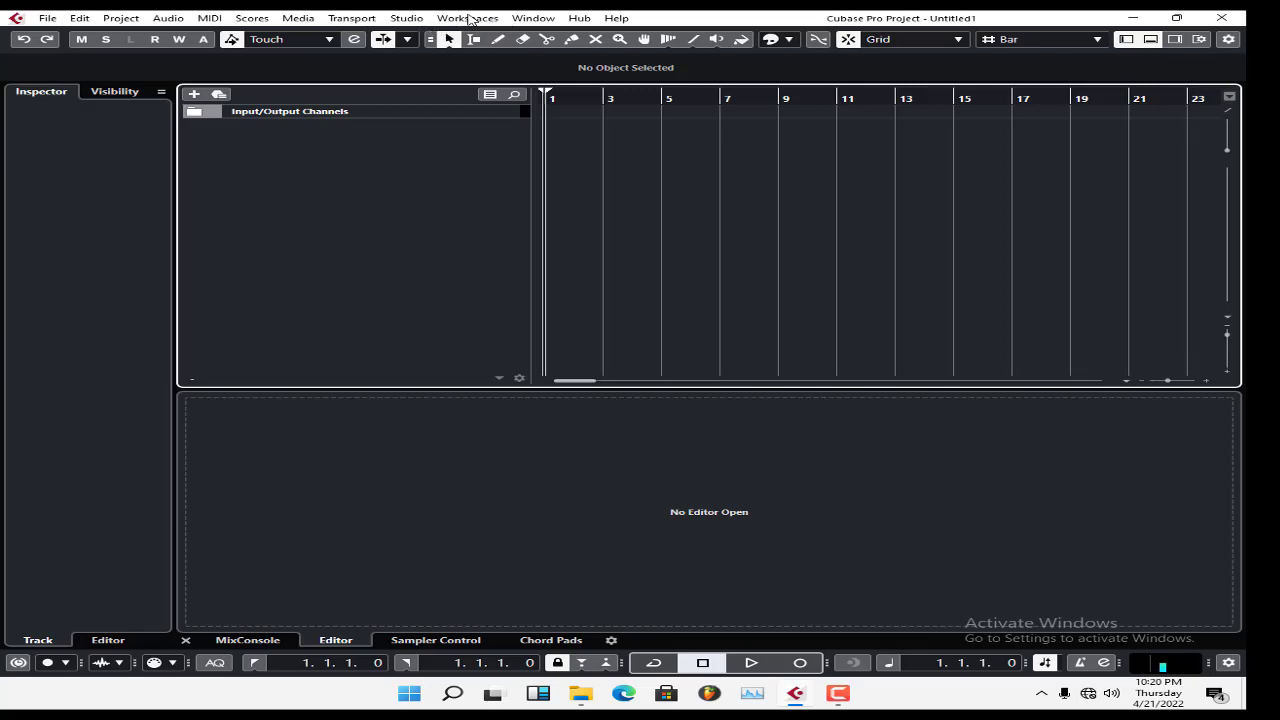
Reopen the VST Plug-in Manager and show the Blacklist of crashed iZotope VST 2 plug-ins
click(406, 16)
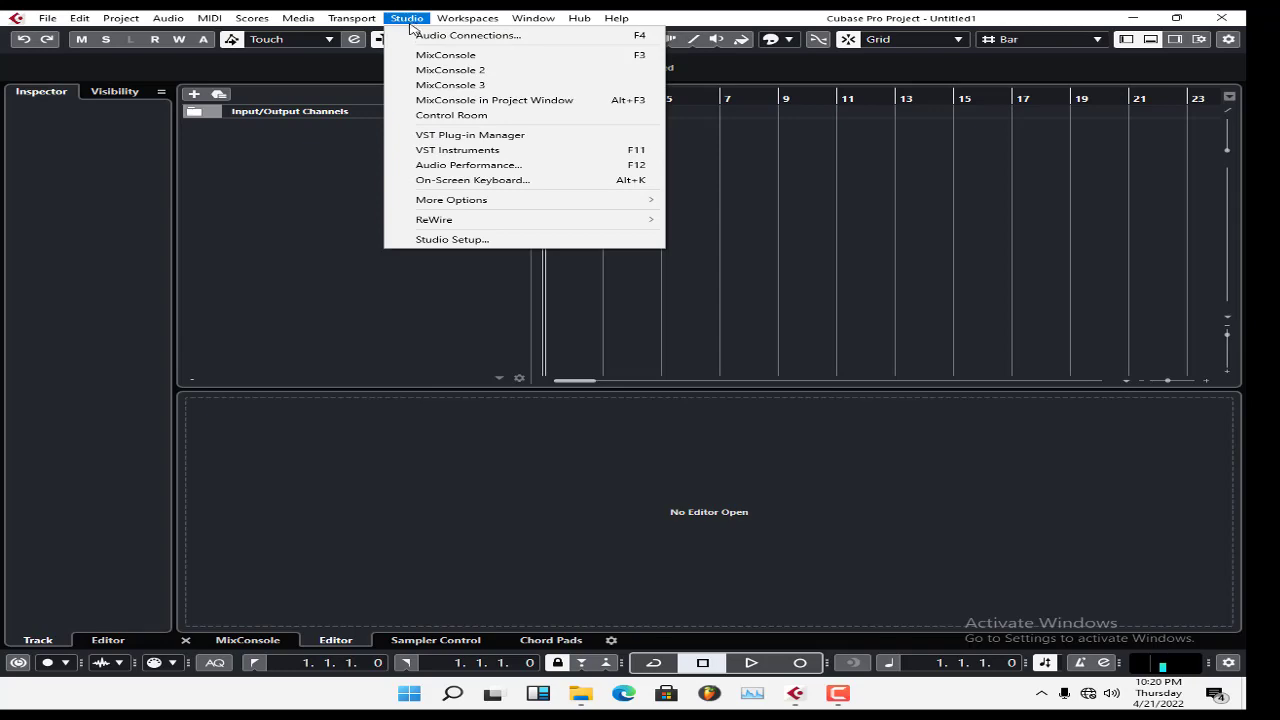
mouse_move(470, 134)
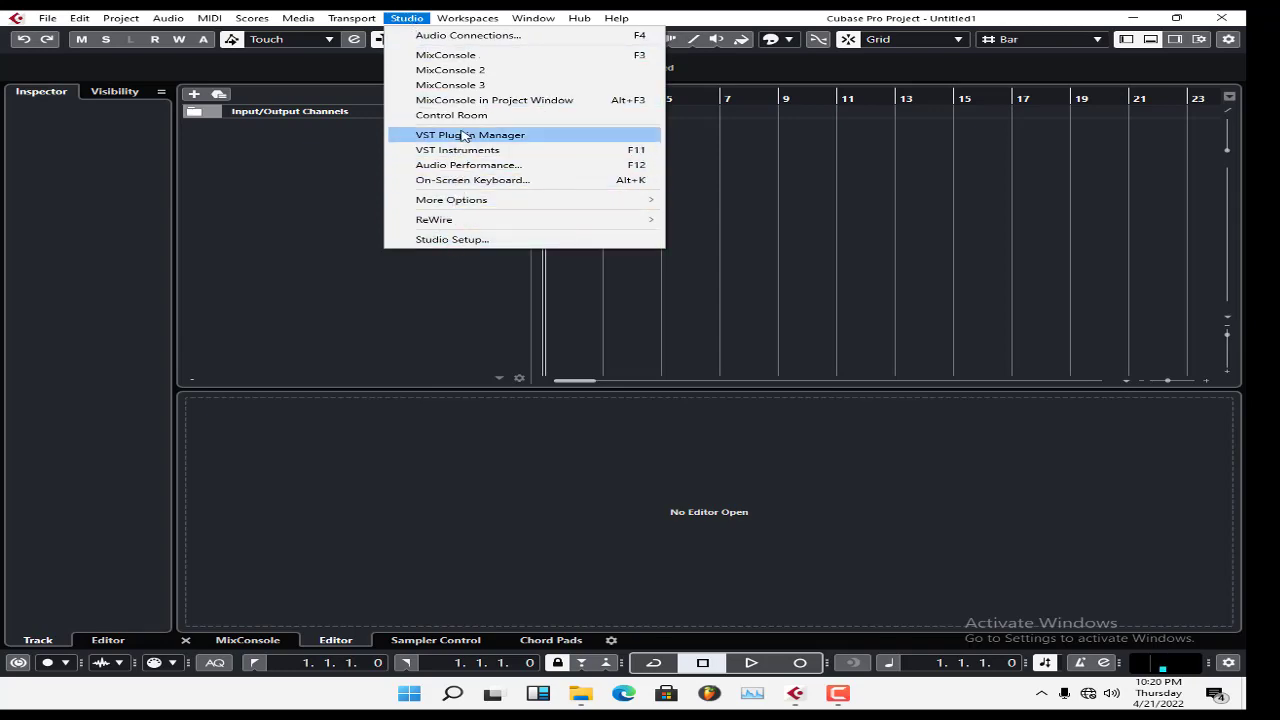
click(470, 134)
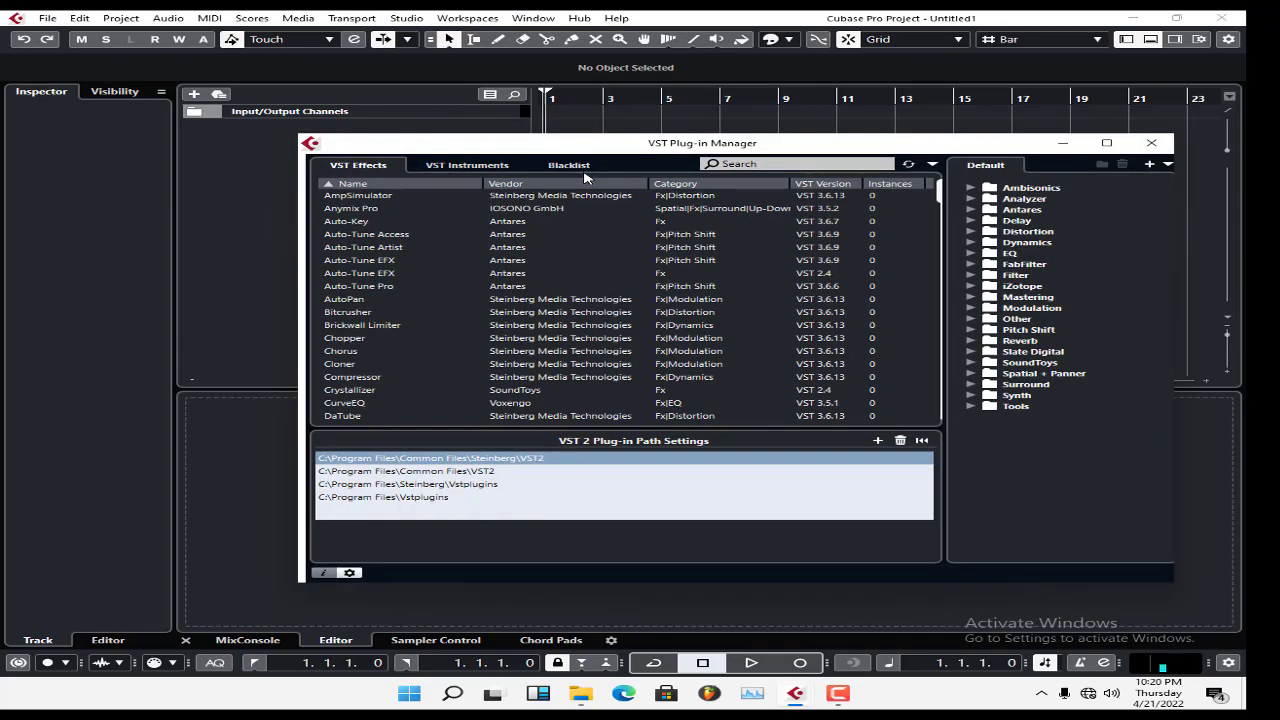
click(568, 164)
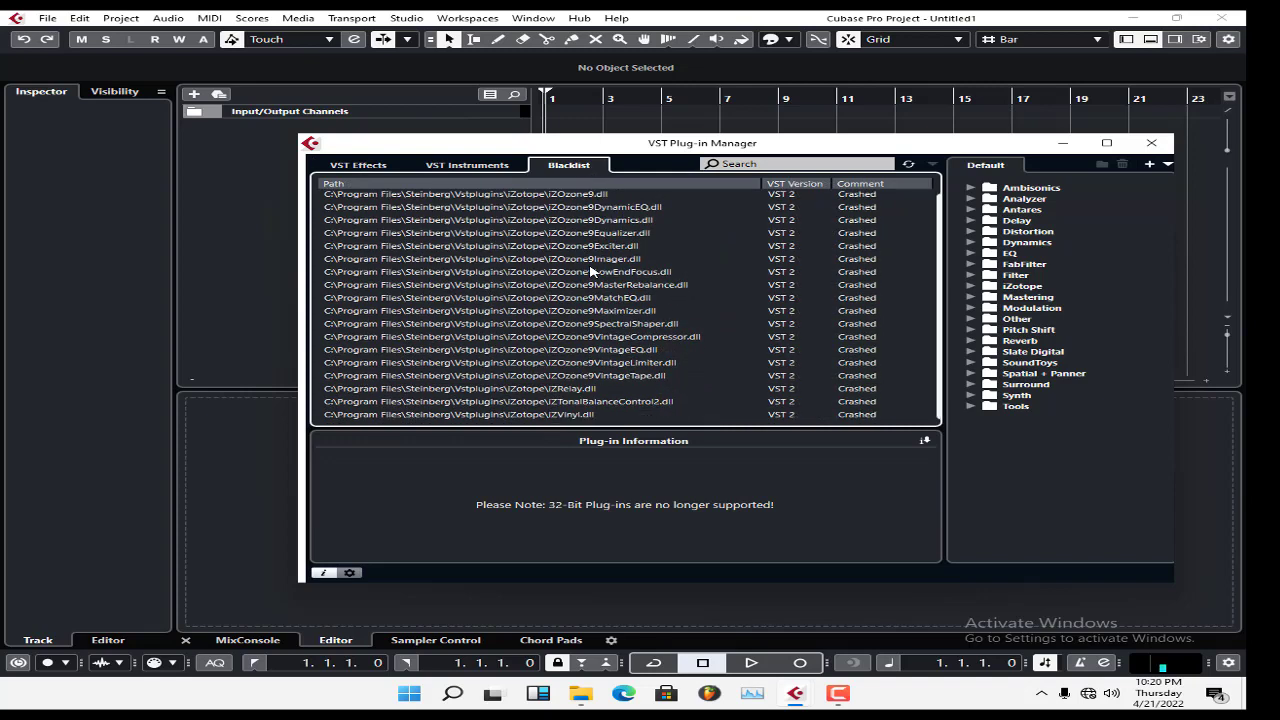
scroll(up, 3)
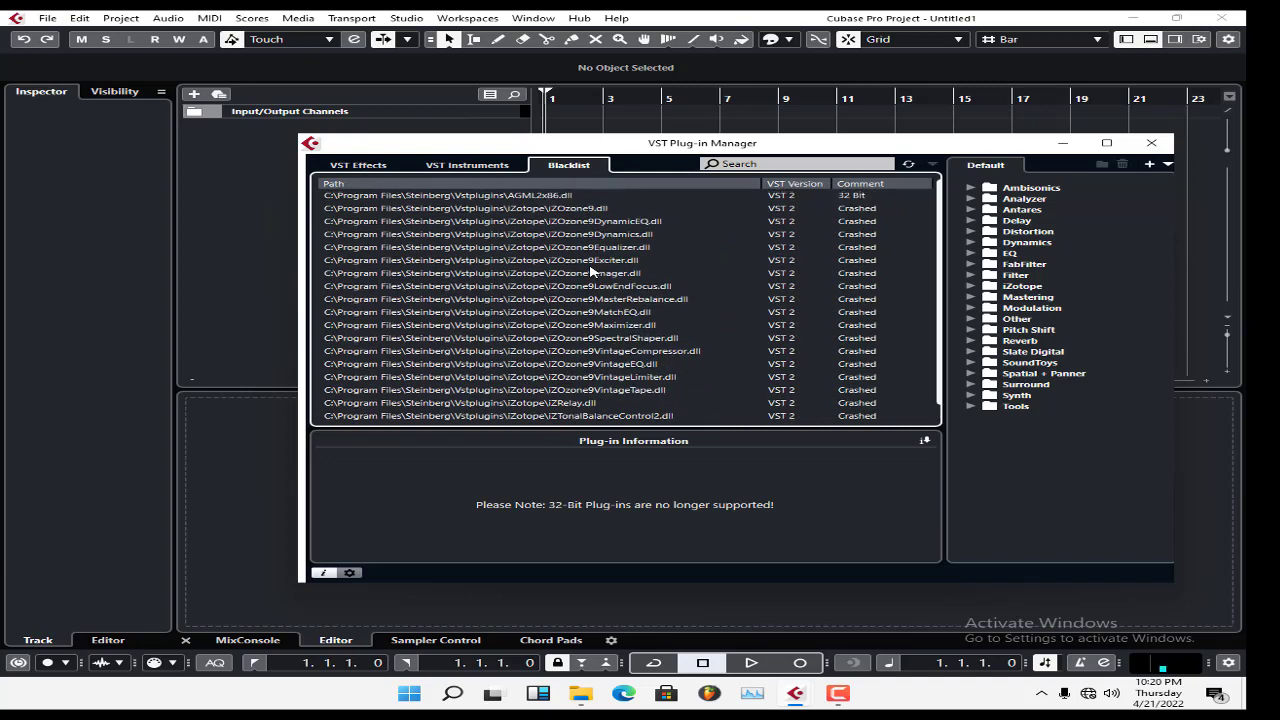
mouse_move(582, 248)
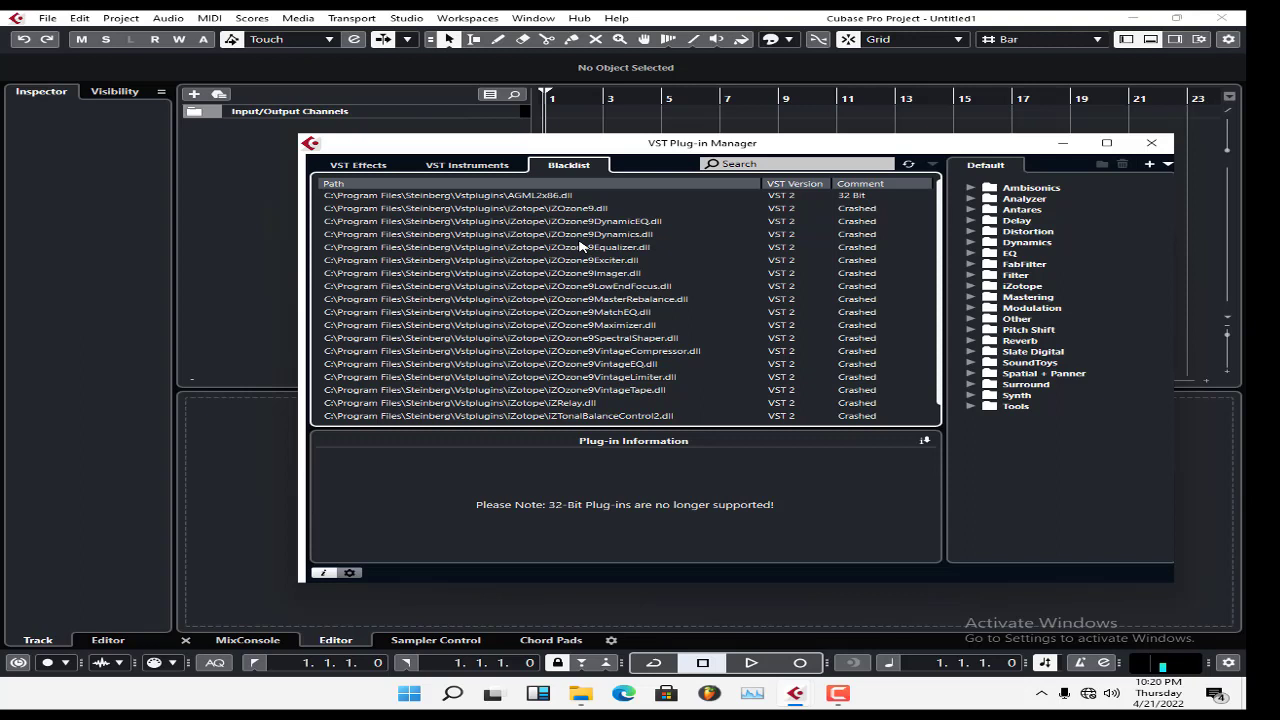
mouse_move(552, 280)
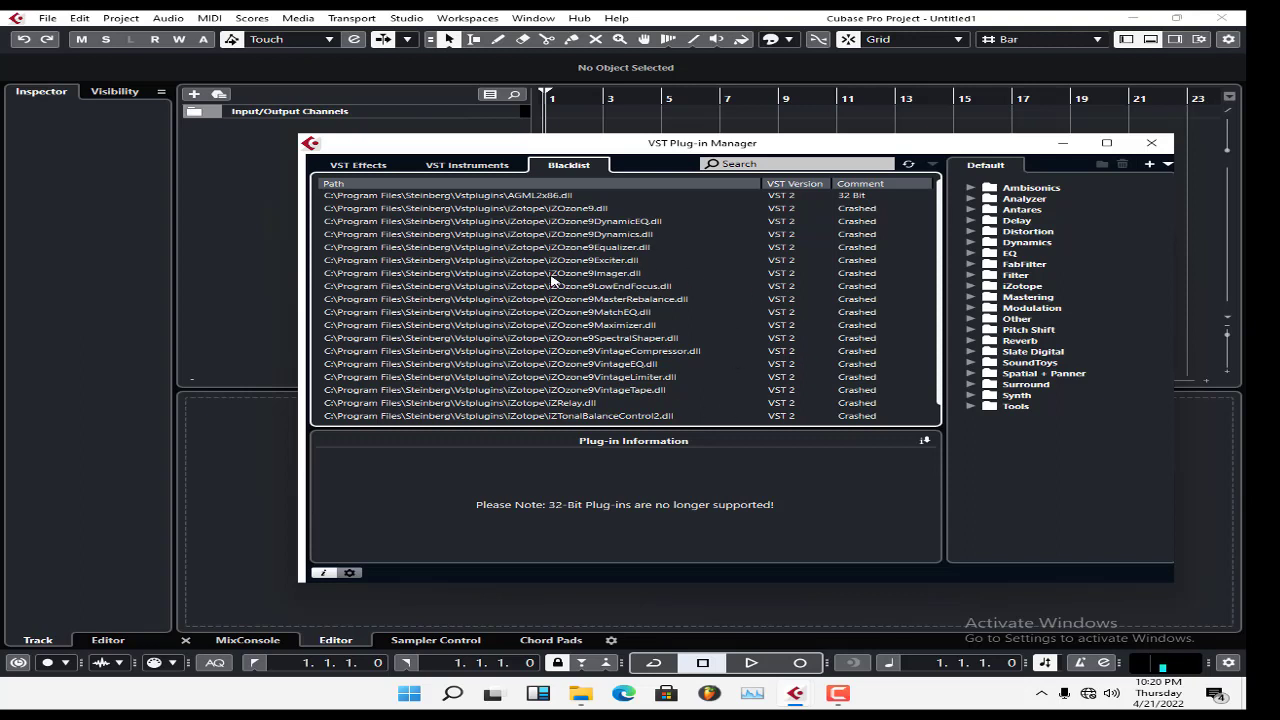
mouse_move(558, 296)
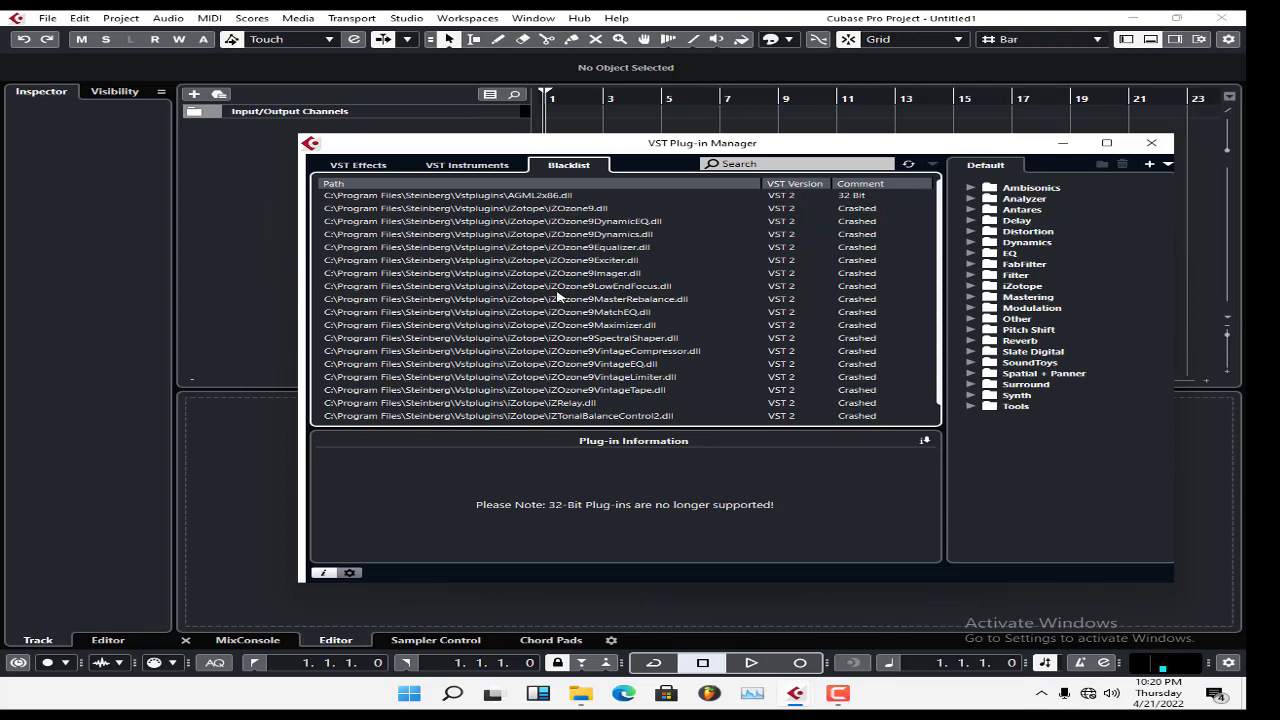
mouse_move(612, 336)
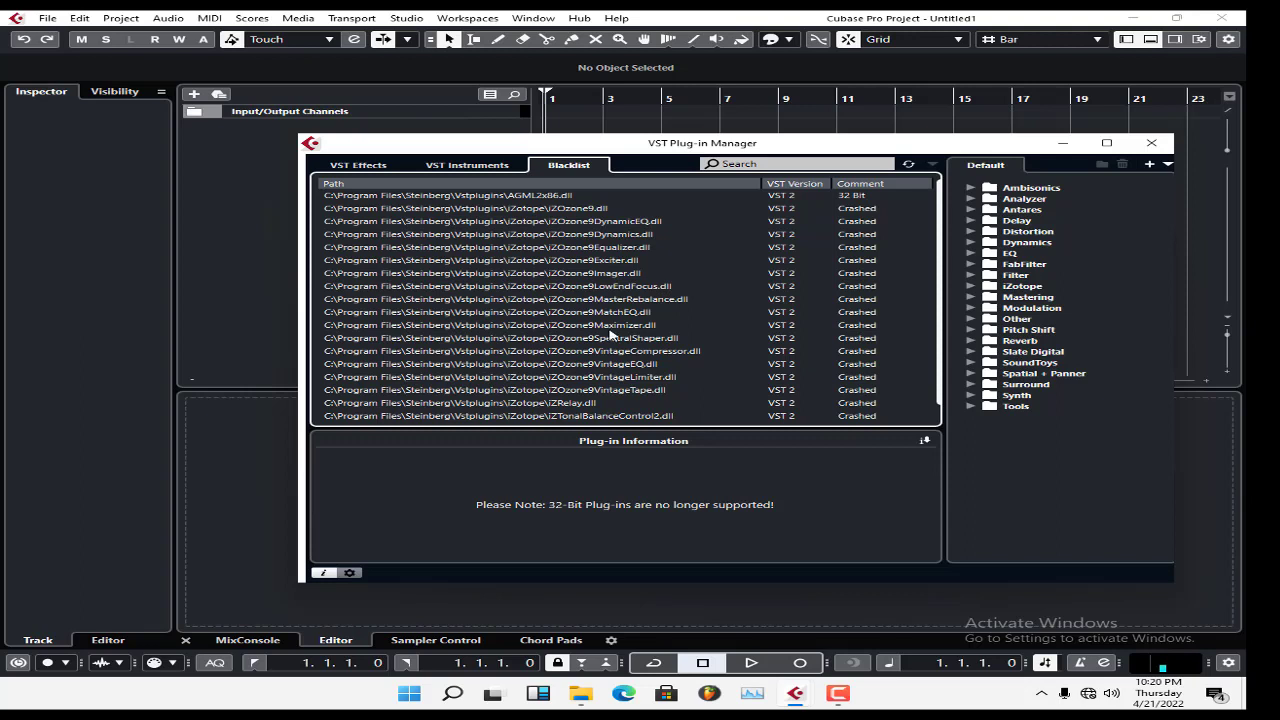
mouse_move(610, 302)
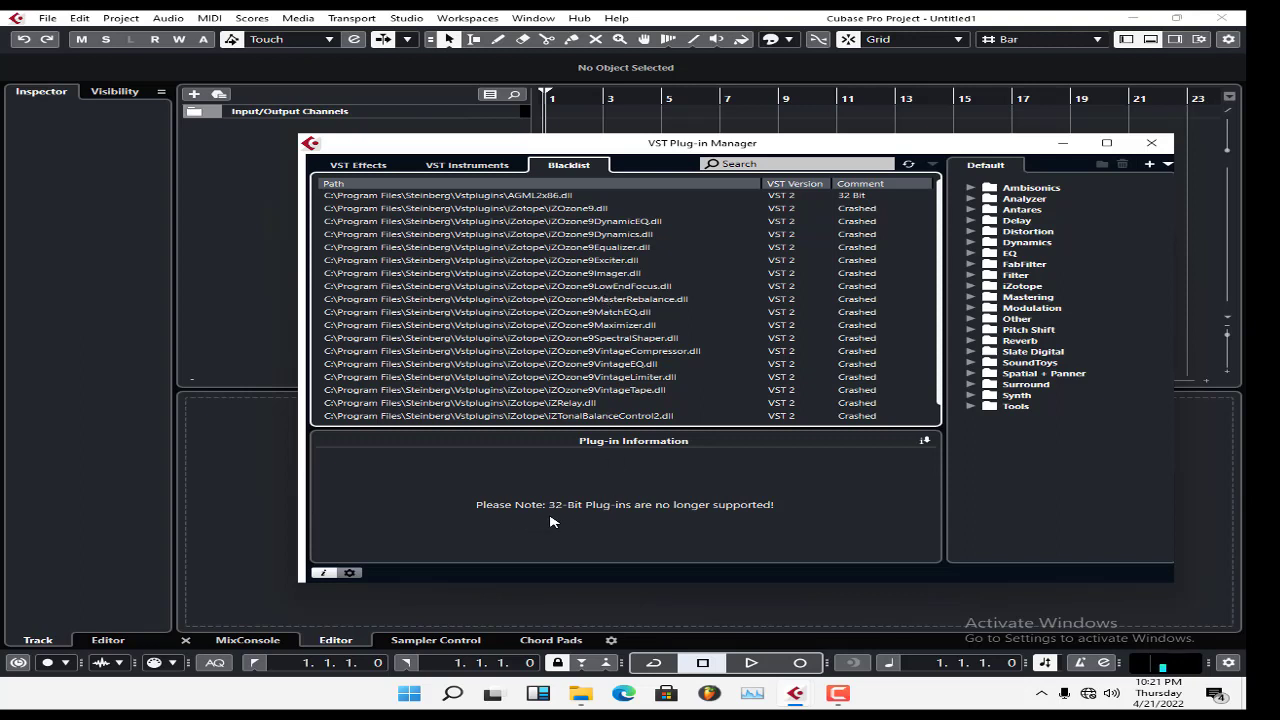
mouse_move(762, 514)
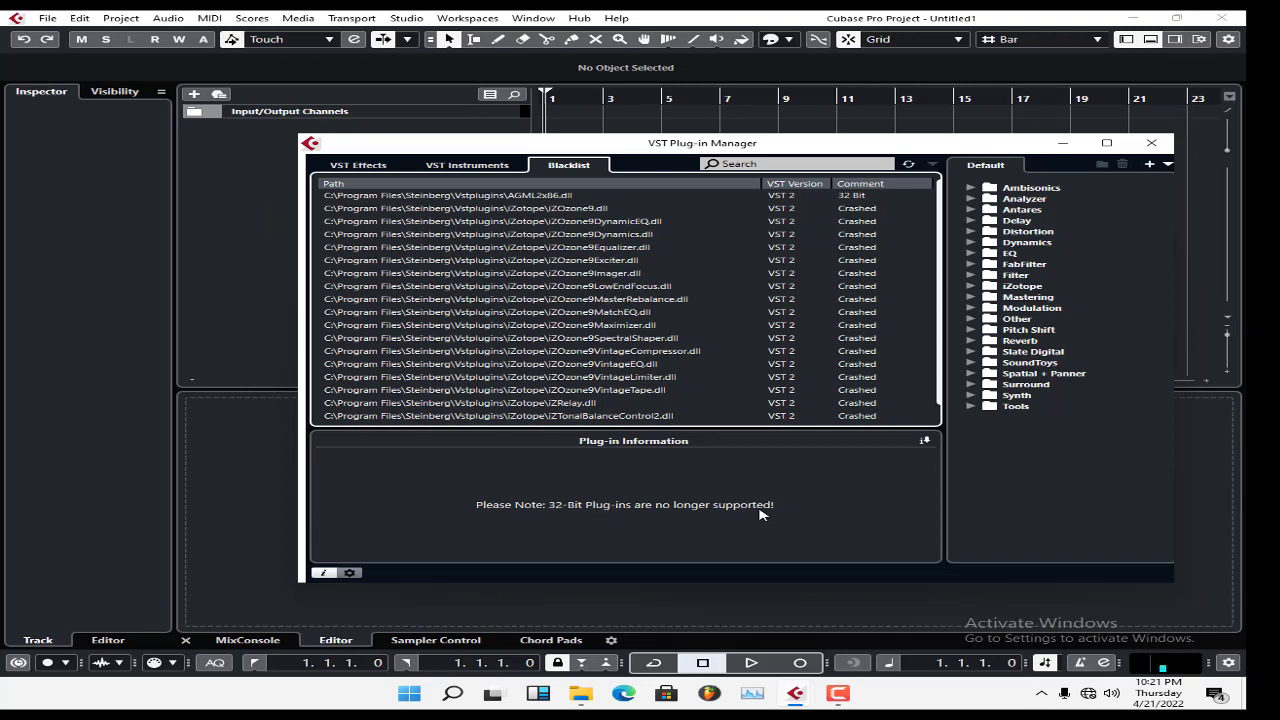
mouse_move(940, 318)
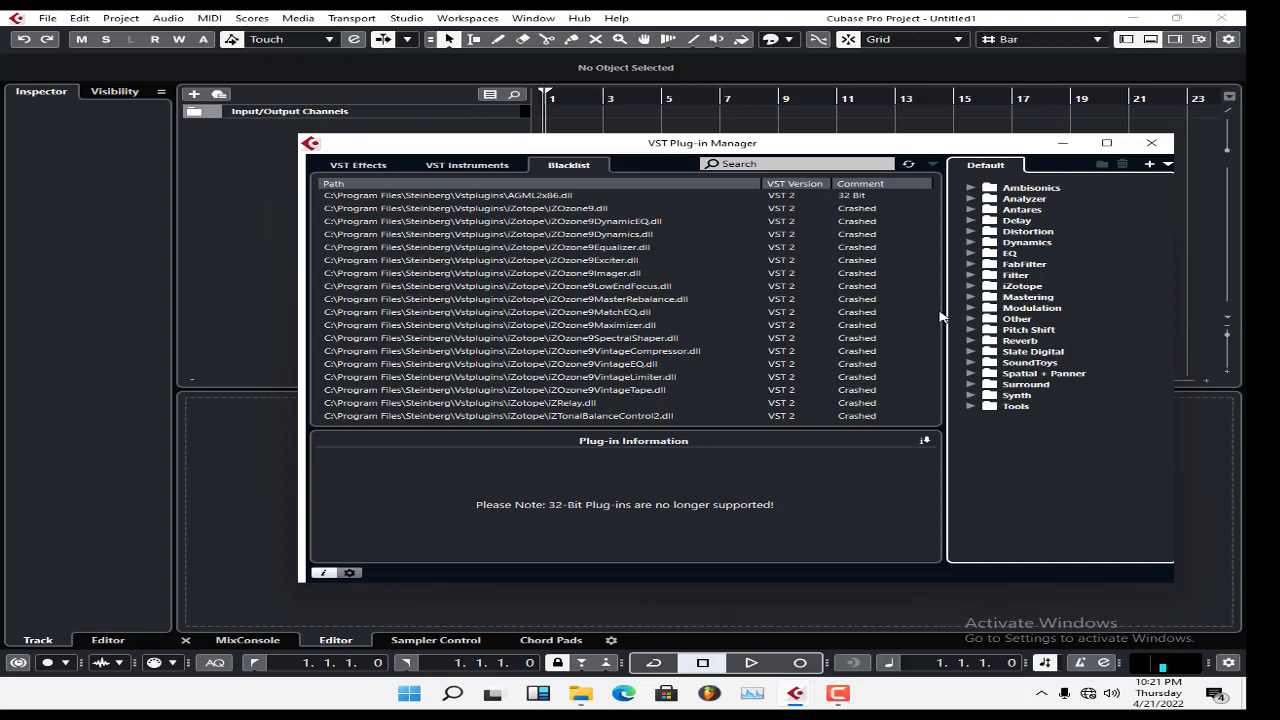
mouse_move(572, 330)
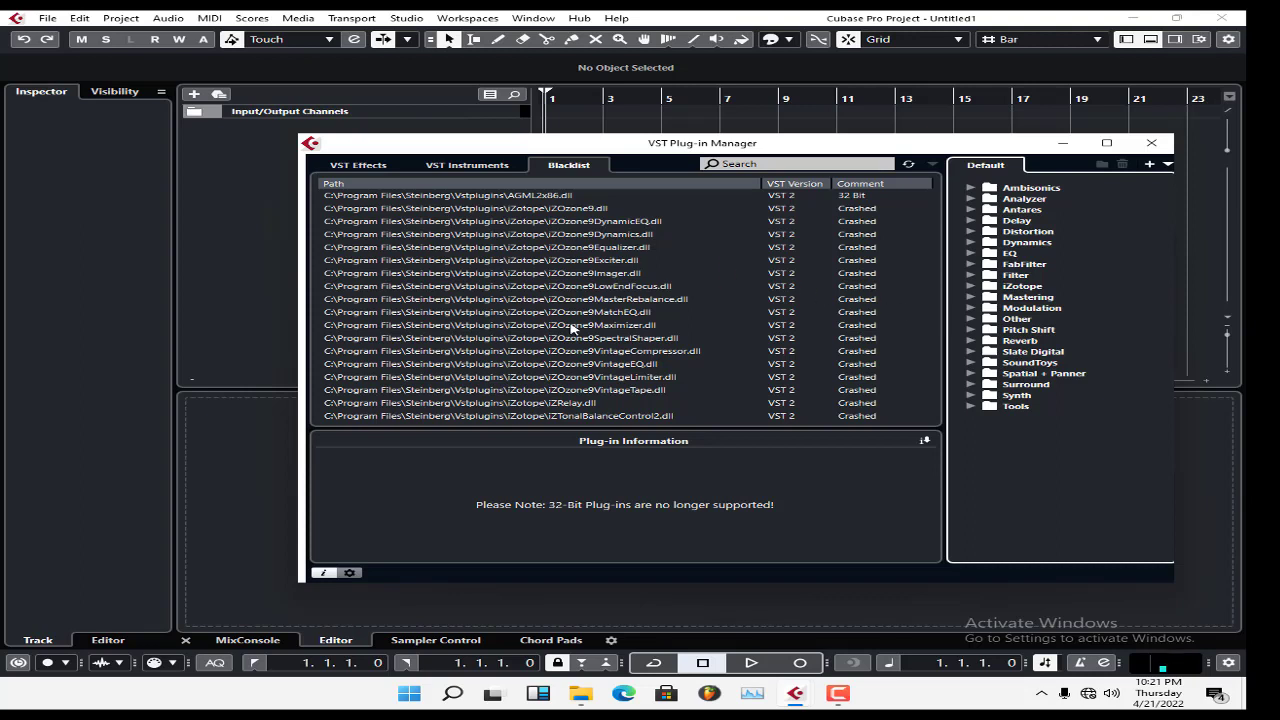
mouse_move(940, 224)
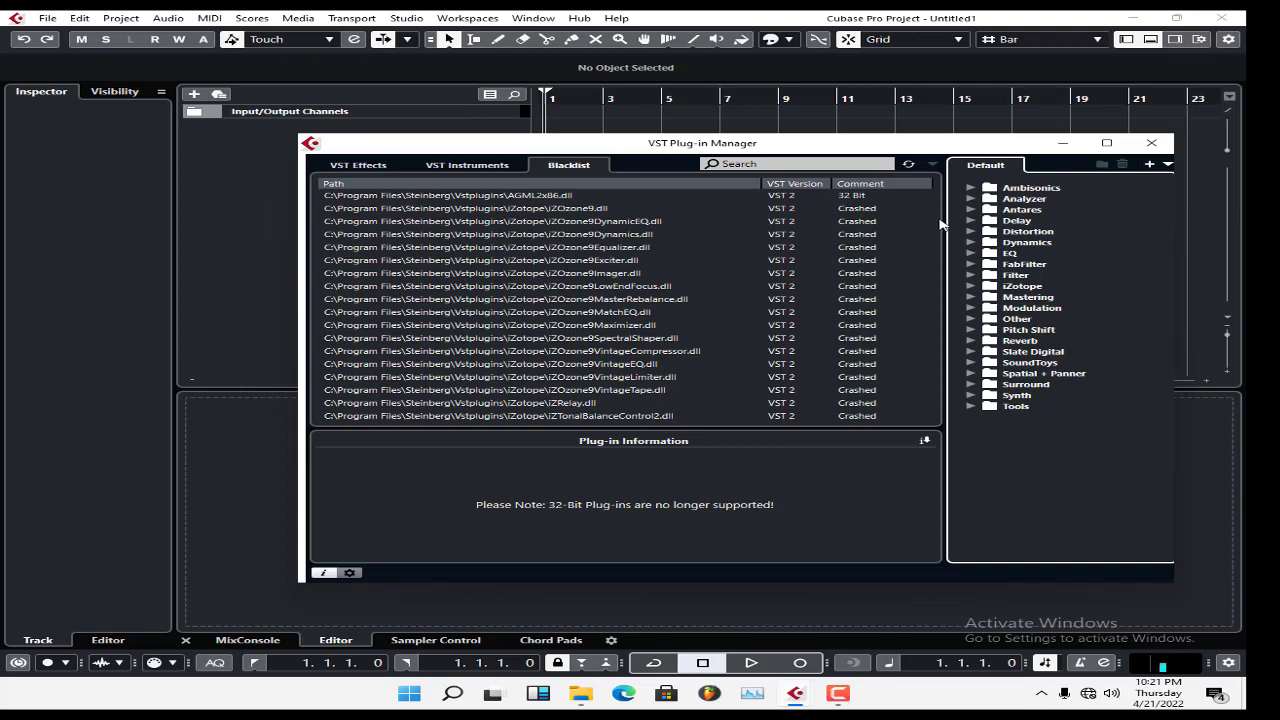
mouse_move(926, 268)
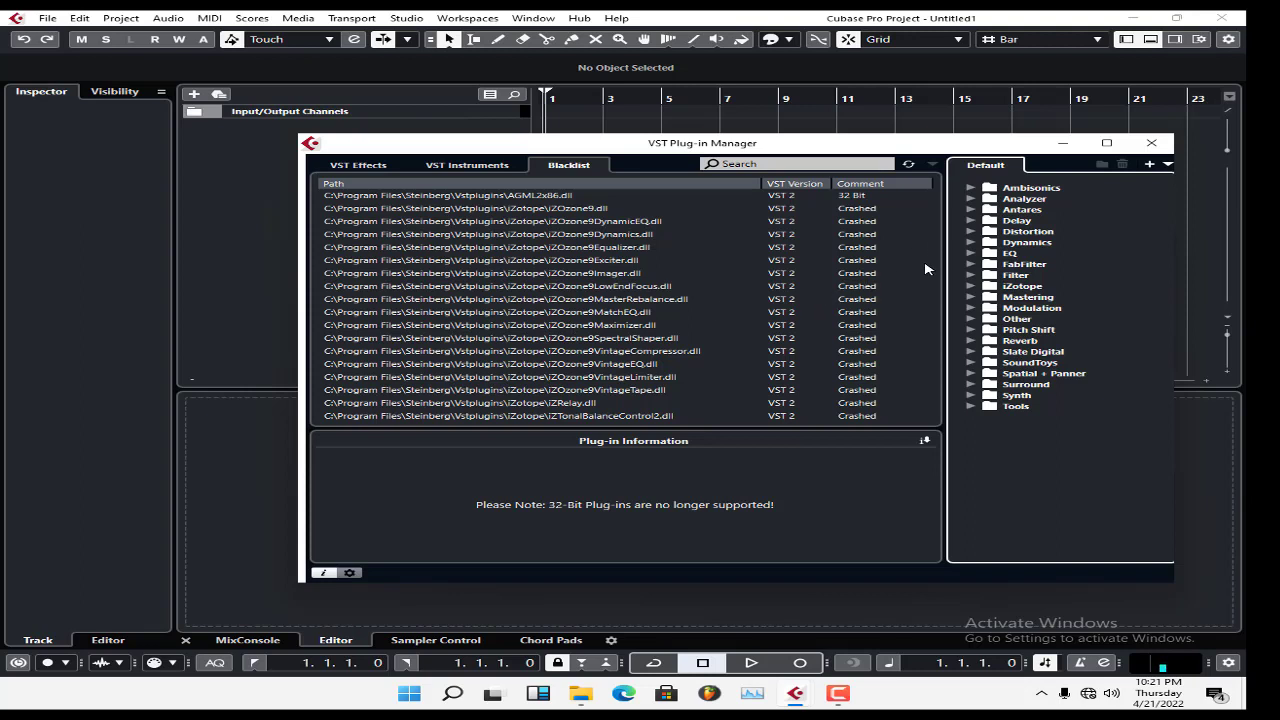
mouse_move(936, 246)
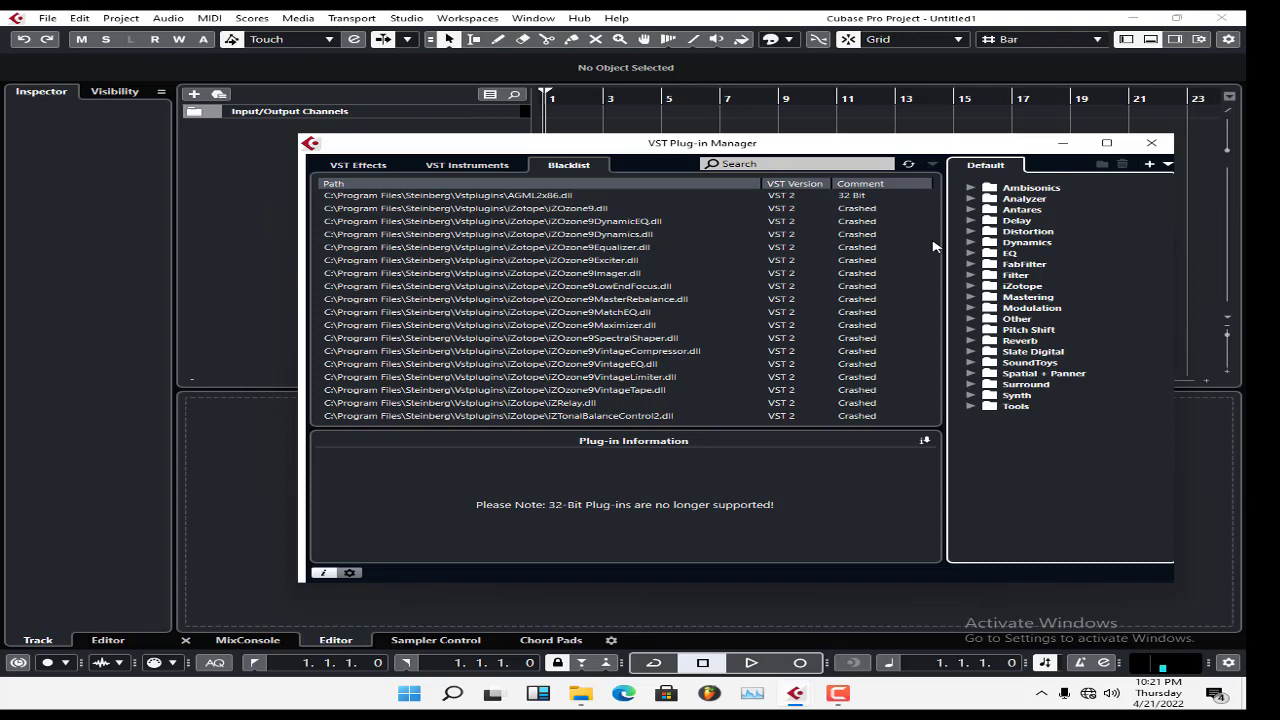